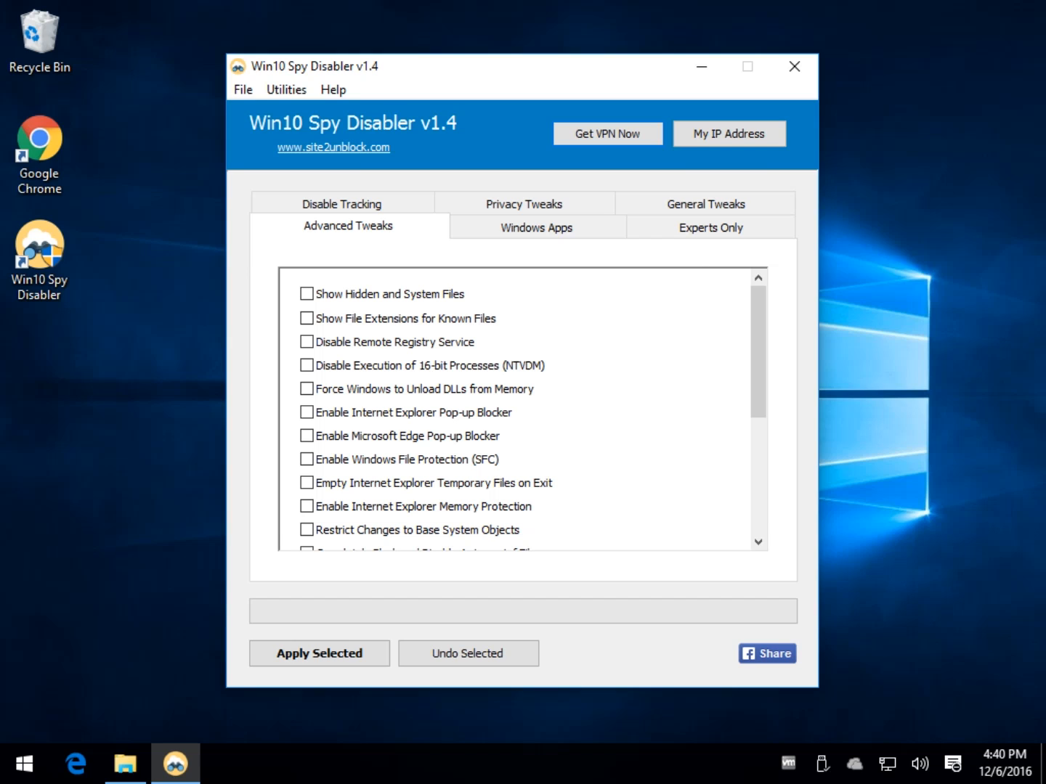
mouse_move(117, 136)
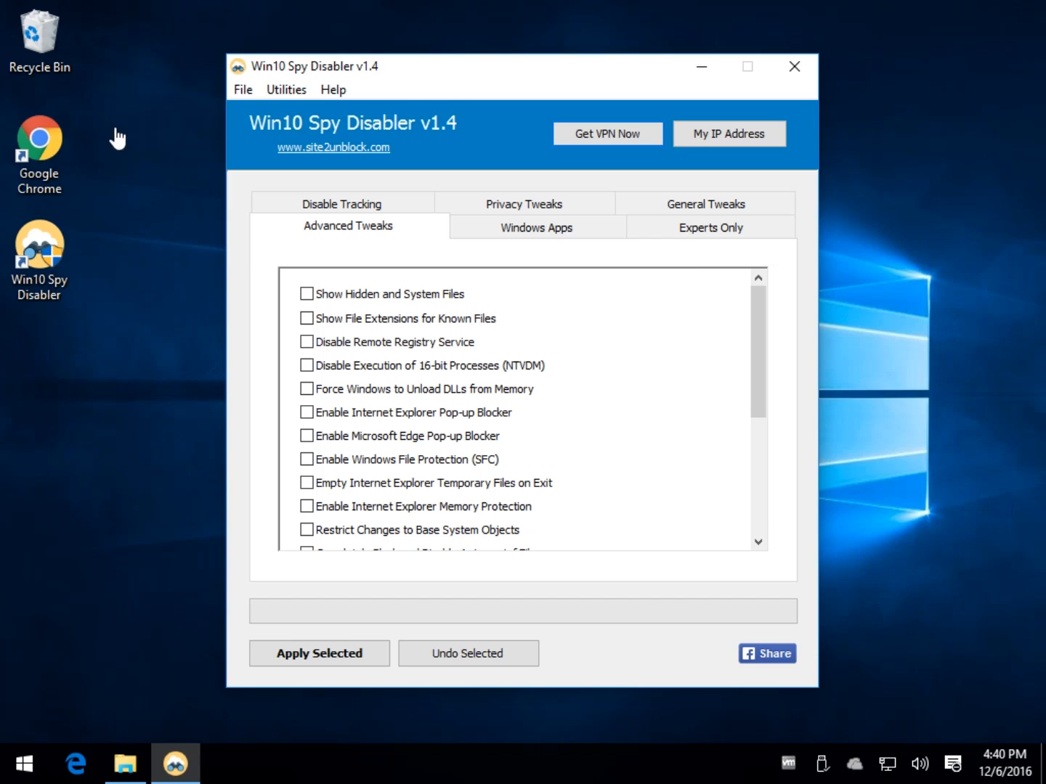
mouse_move(602, 210)
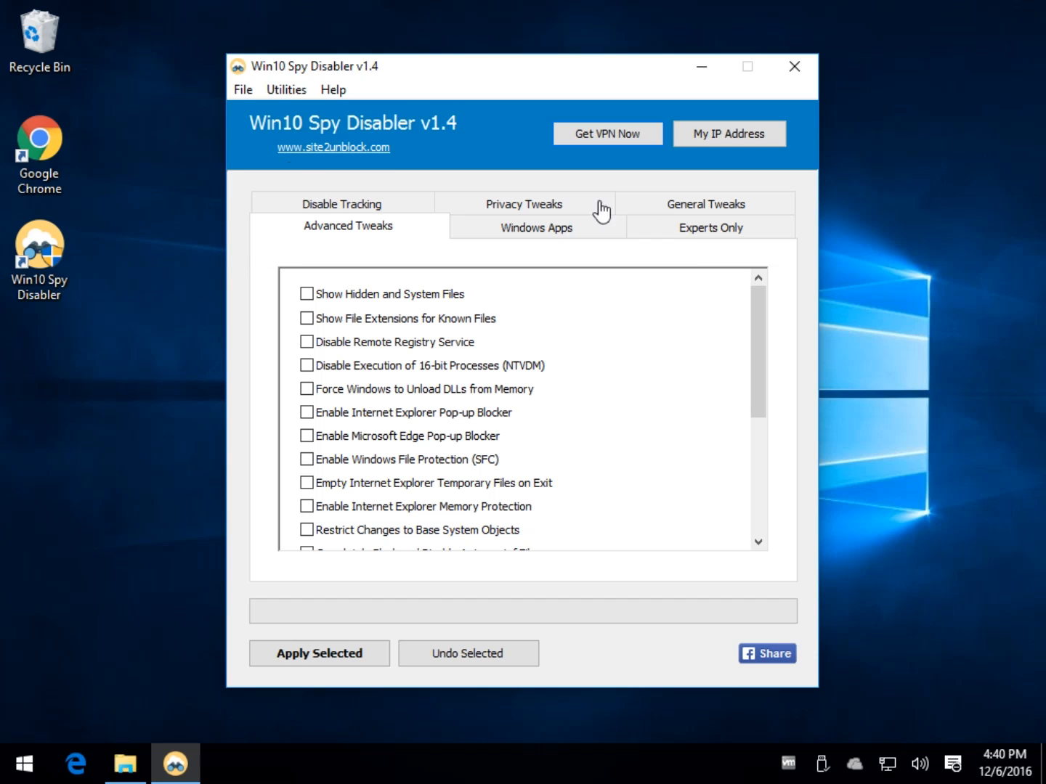
mouse_move(354, 217)
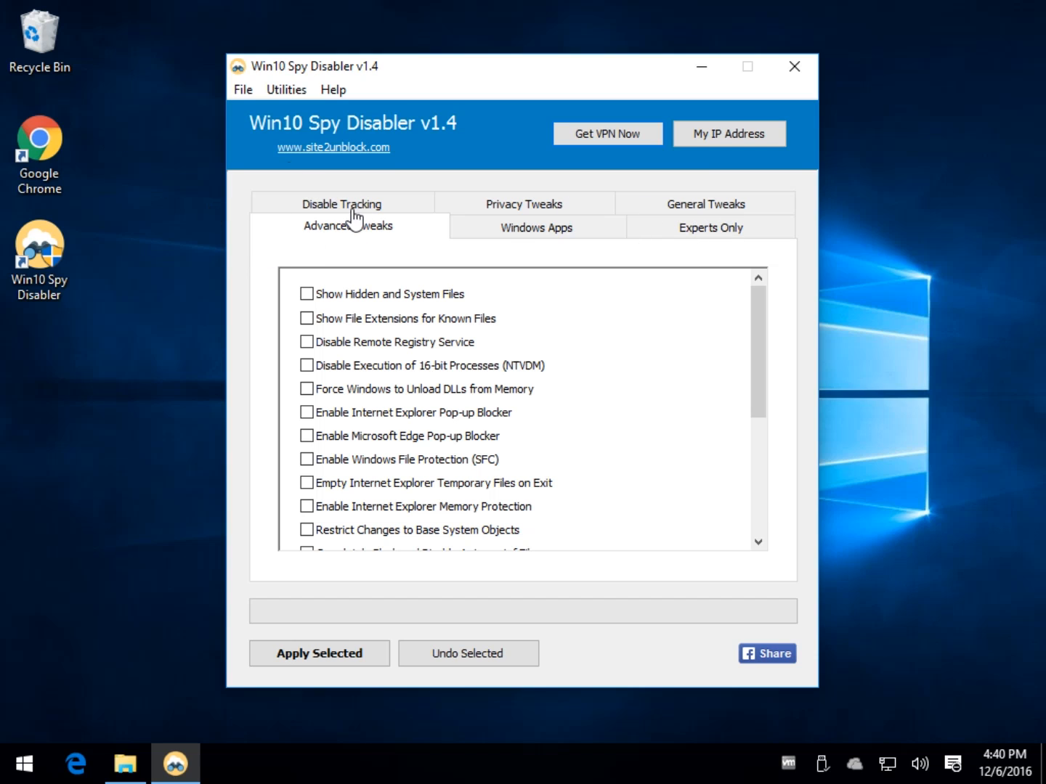
Step: Apply and then undo the pre-checked Disable Tracking tweaks, then view the Privacy Tweaks list
left_click(341, 204)
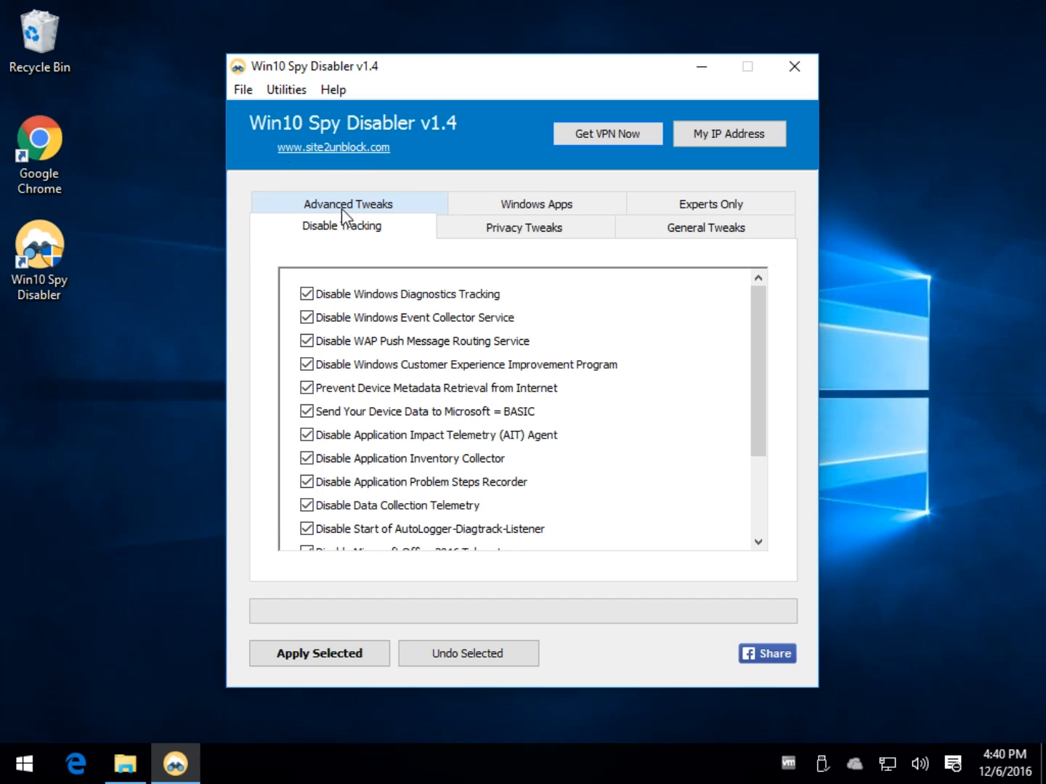
mouse_move(381, 434)
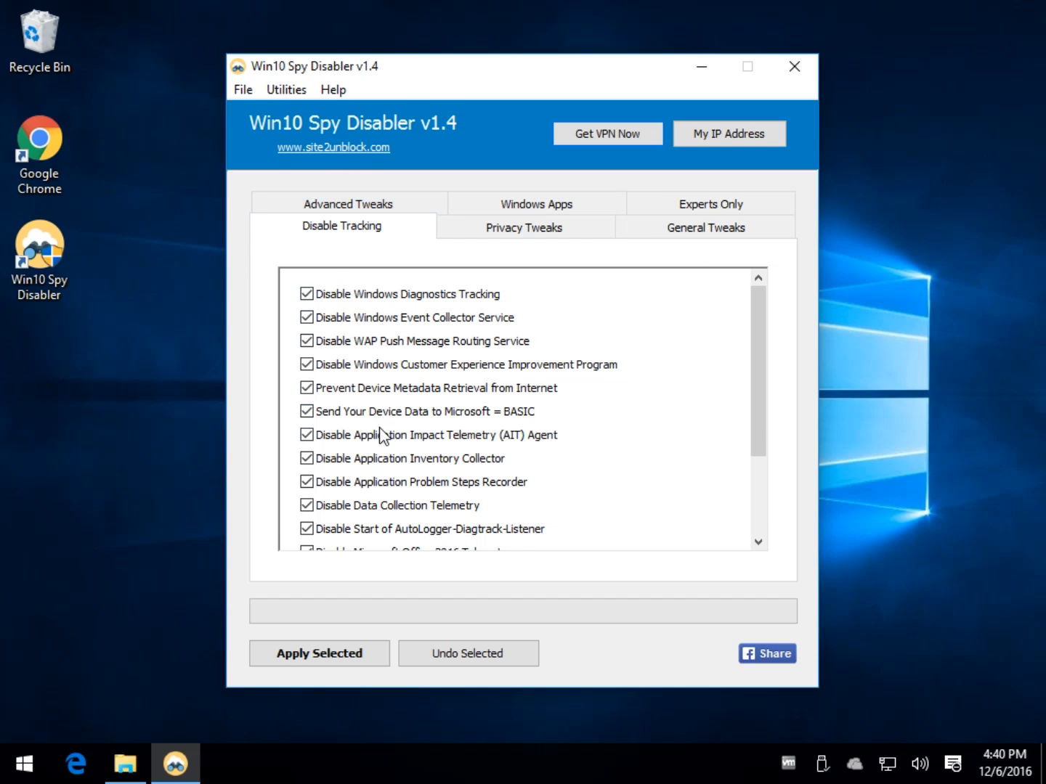
mouse_move(443, 385)
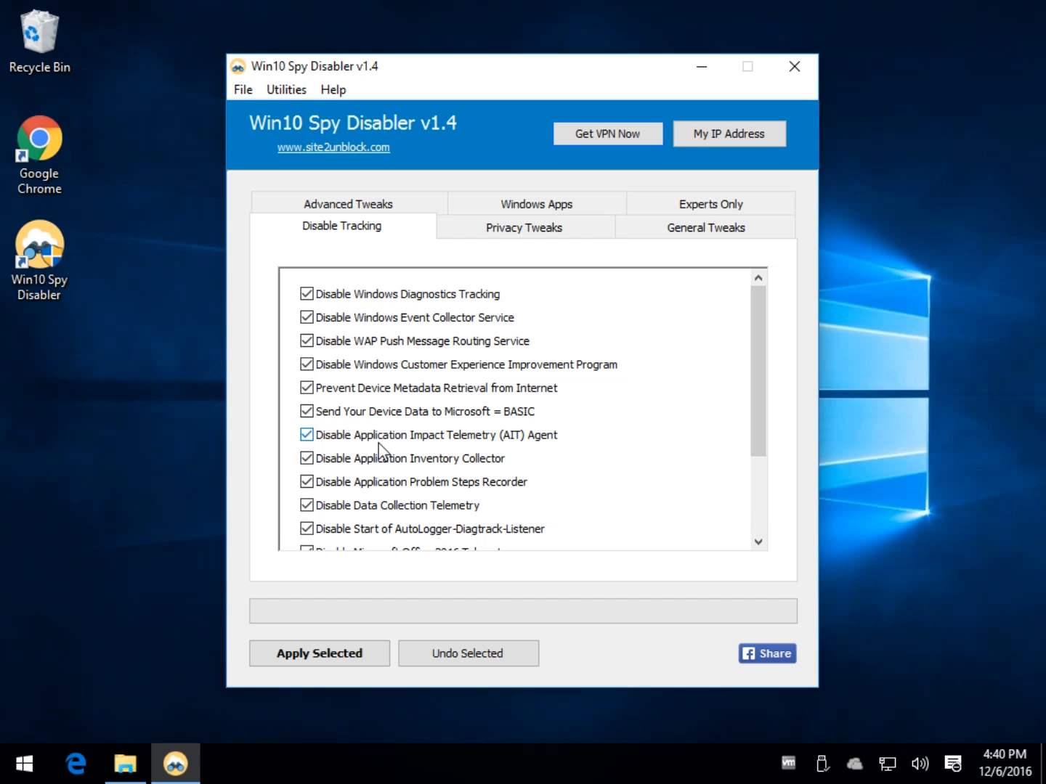
left_click(319, 653)
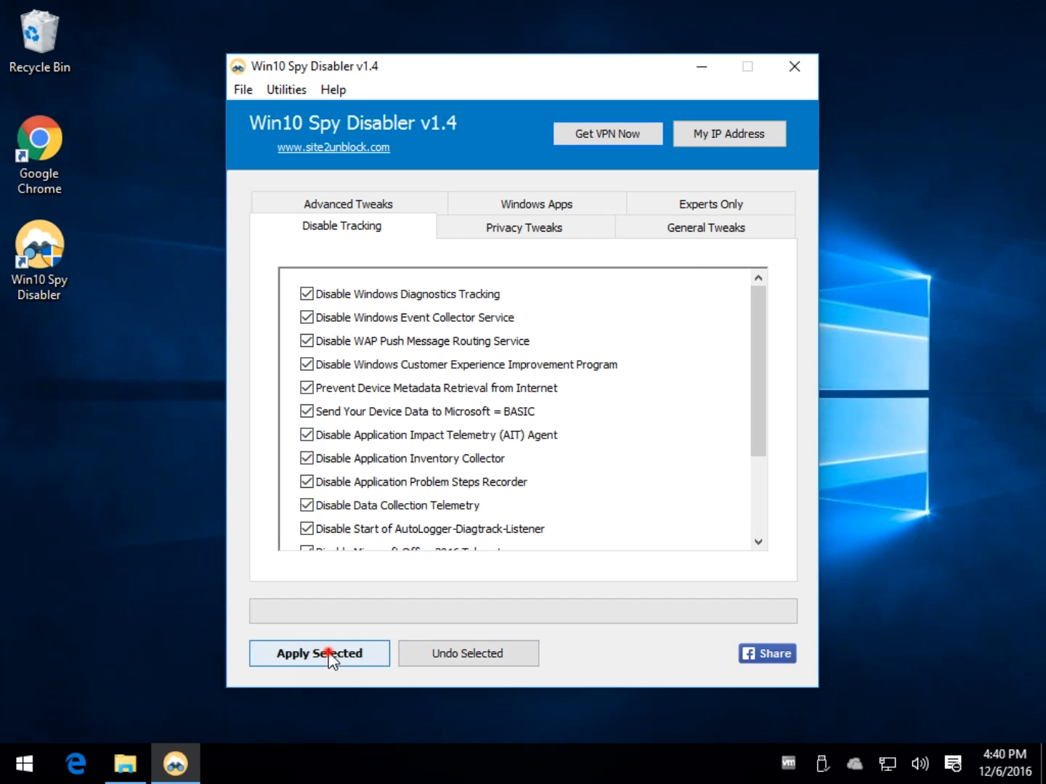
left_click(319, 653)
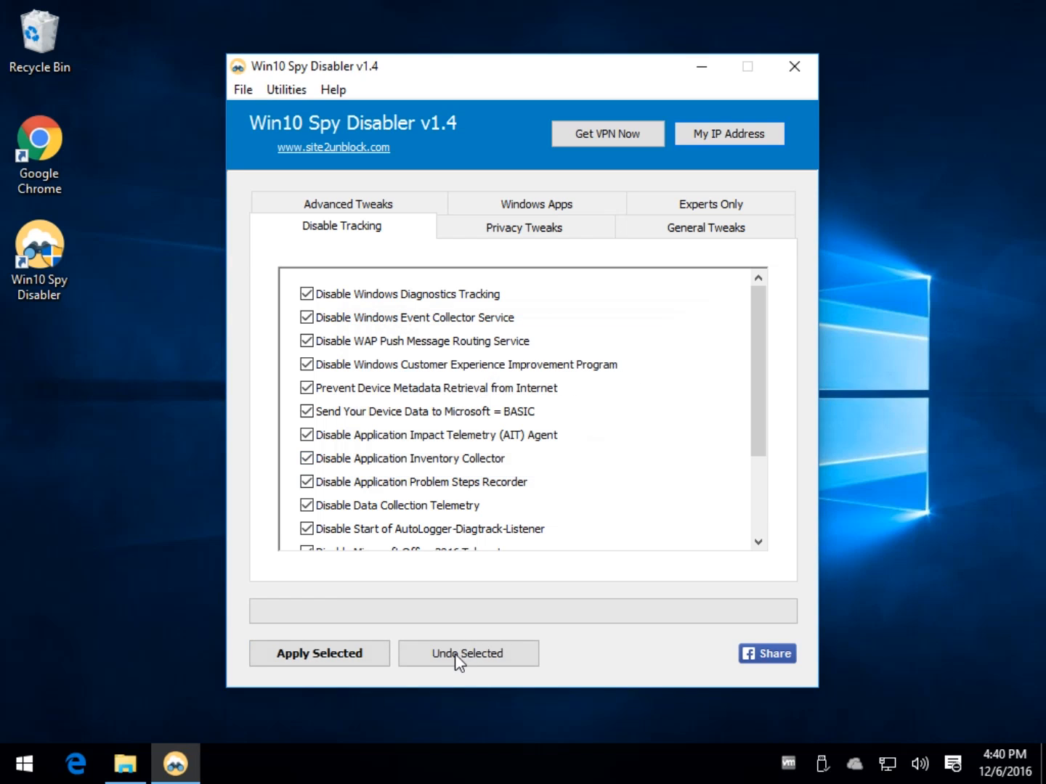
left_click(468, 653)
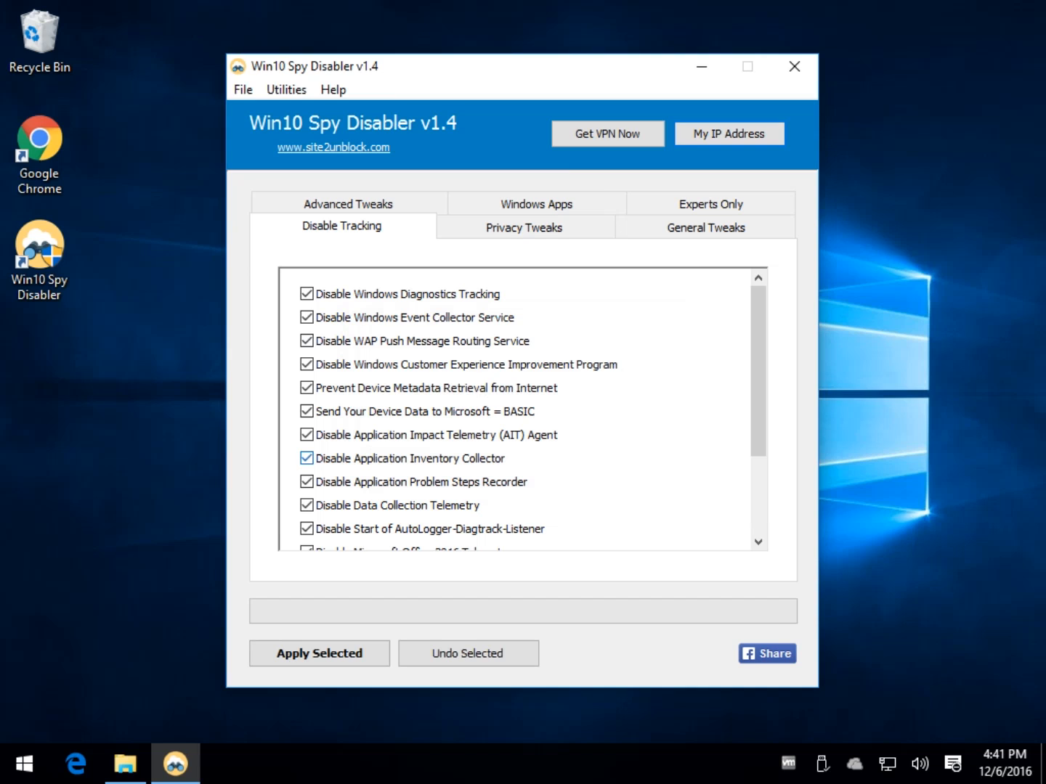
left_click(524, 226)
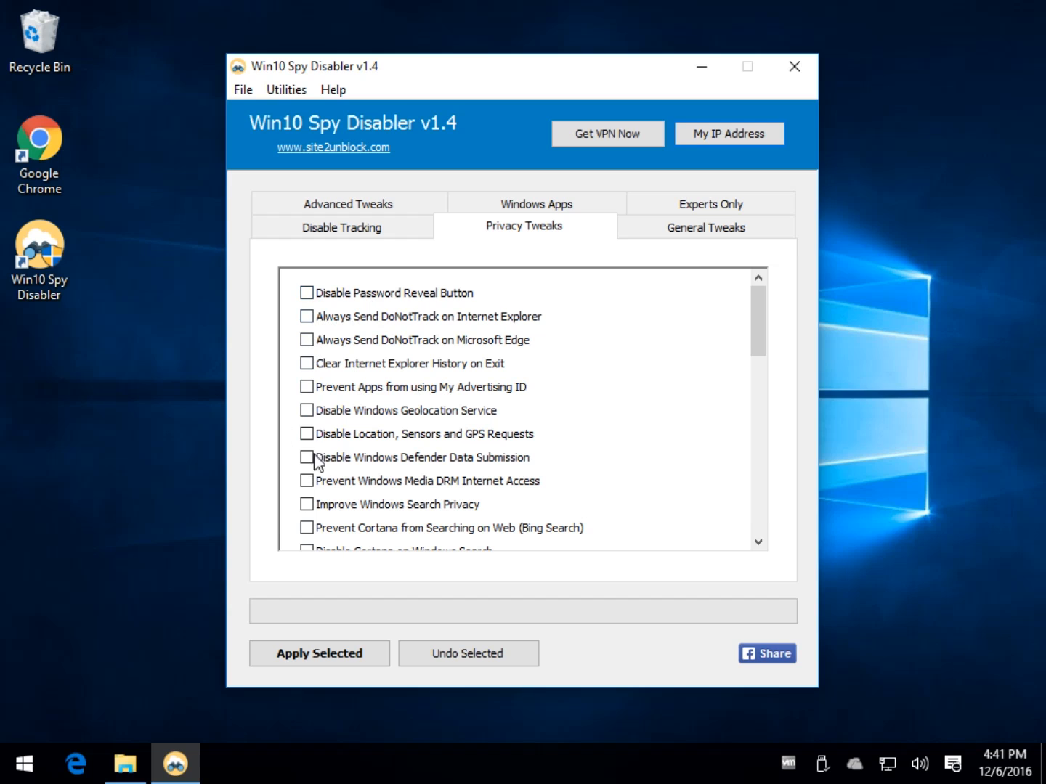
Step: Browse the General Tweaks and Experts Only lists, ending on the Windows Apps removal list
left_click(705, 227)
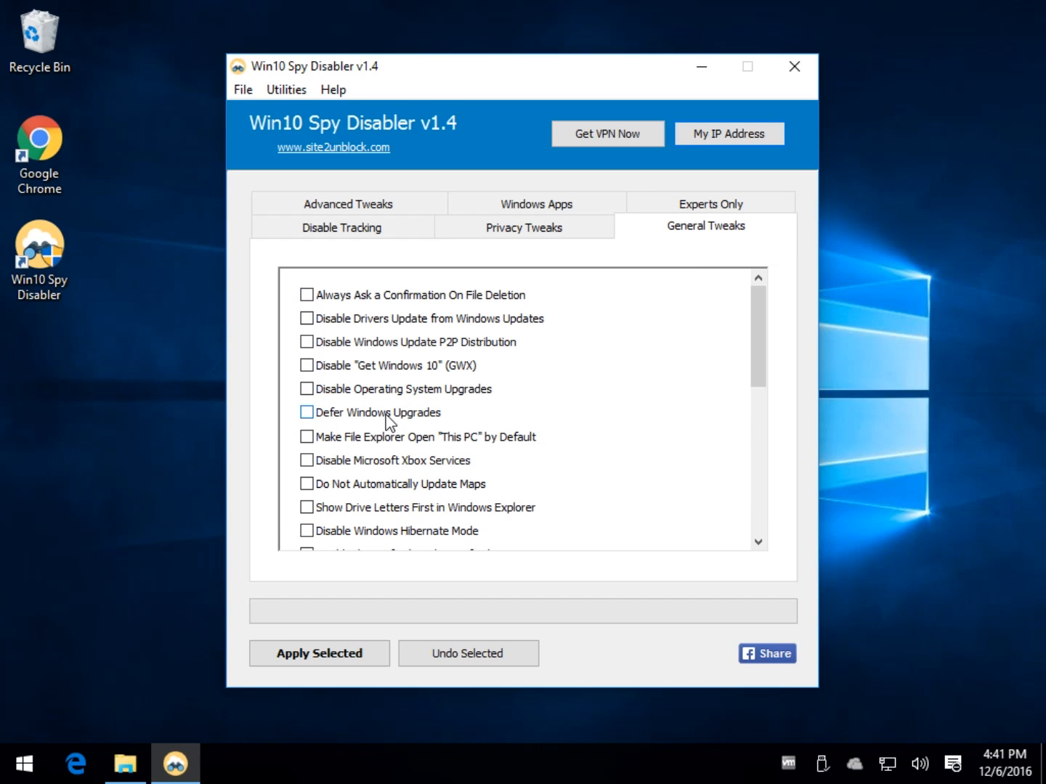
left_click(705, 203)
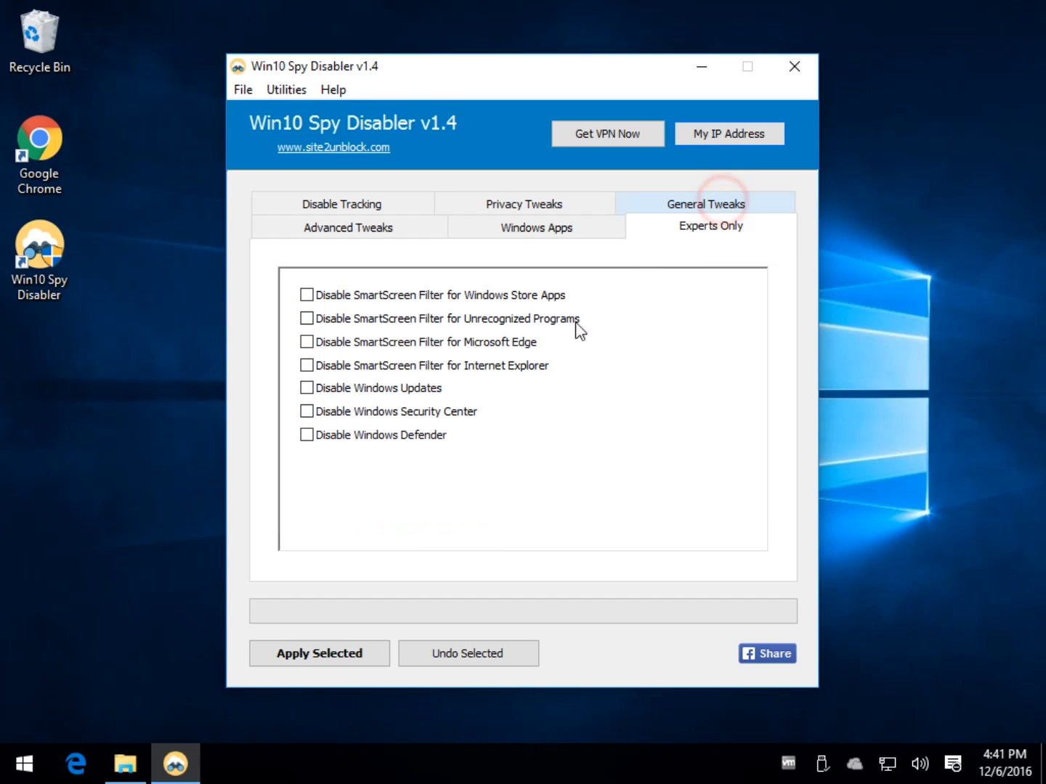
left_click(536, 227)
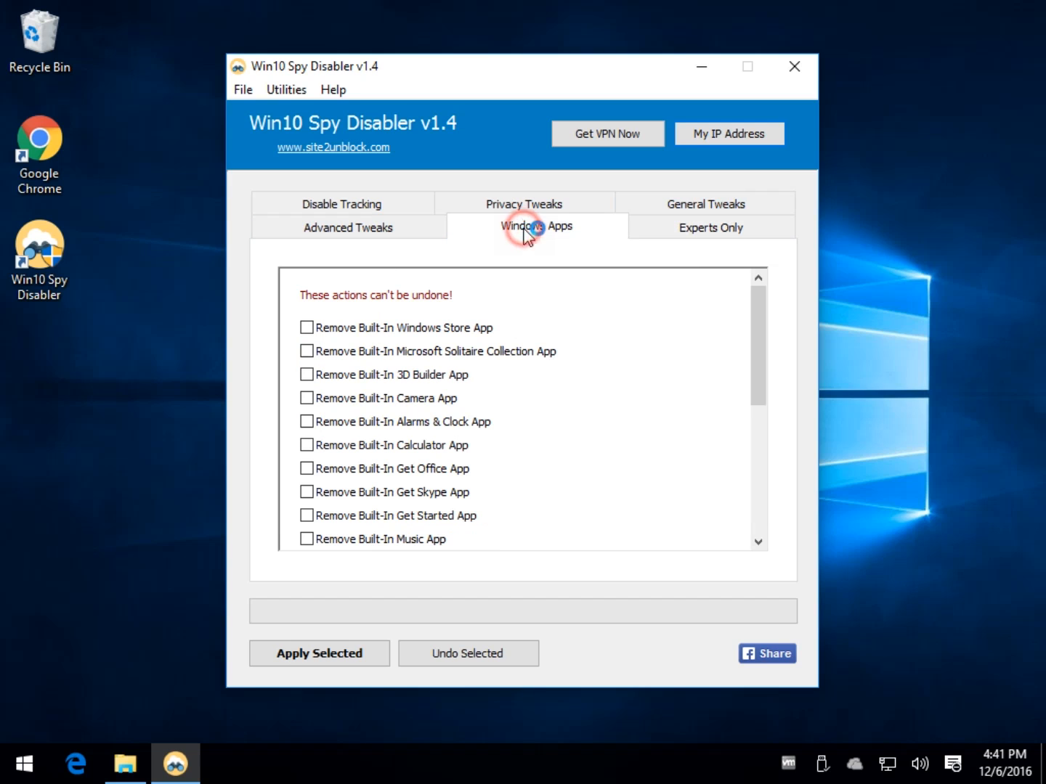
mouse_move(309, 300)
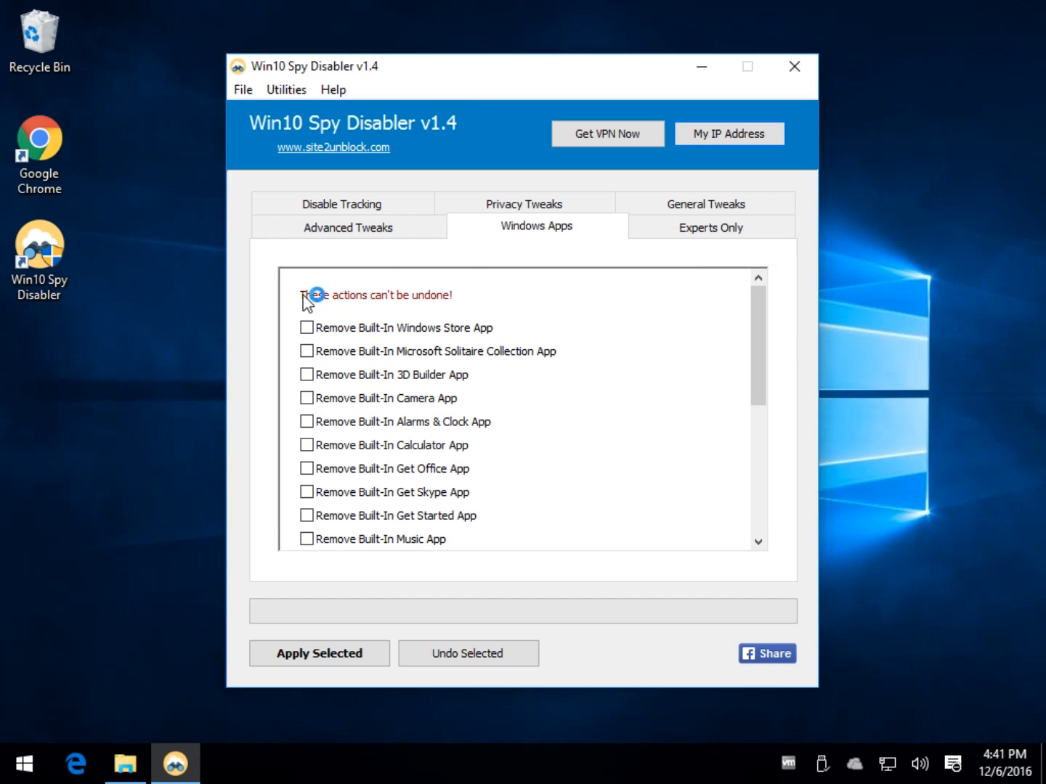
mouse_move(389, 468)
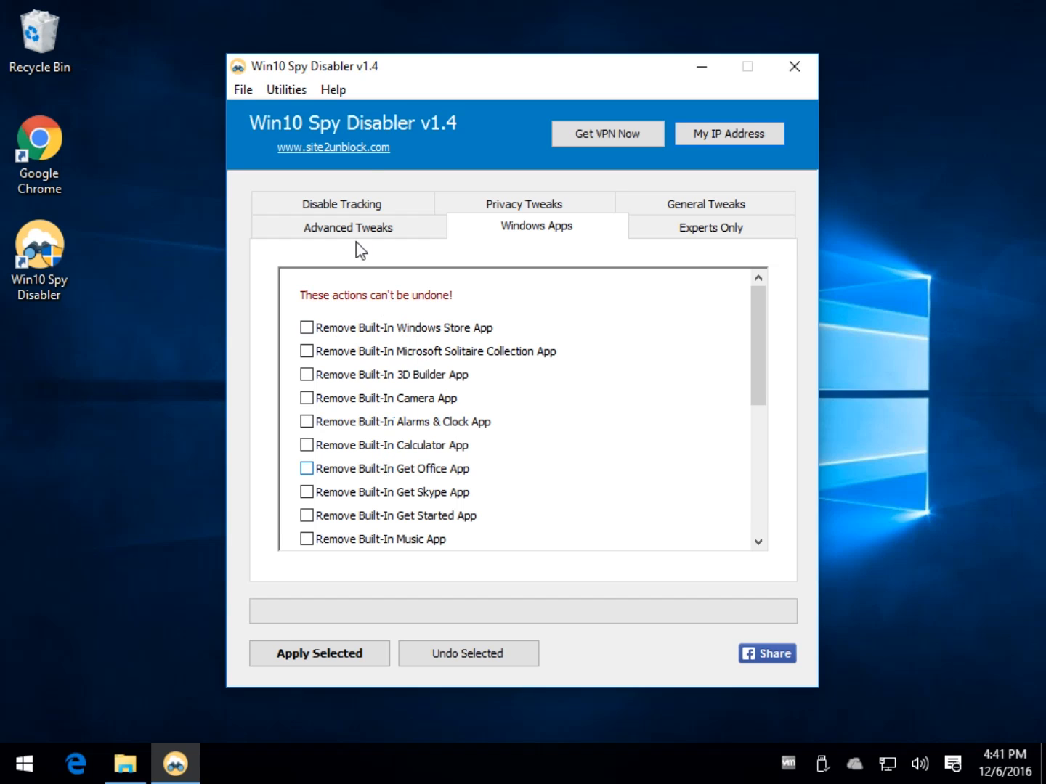
Step: Switch back to the Advanced Tweaks list with its hidden files and file extension options
left_click(347, 226)
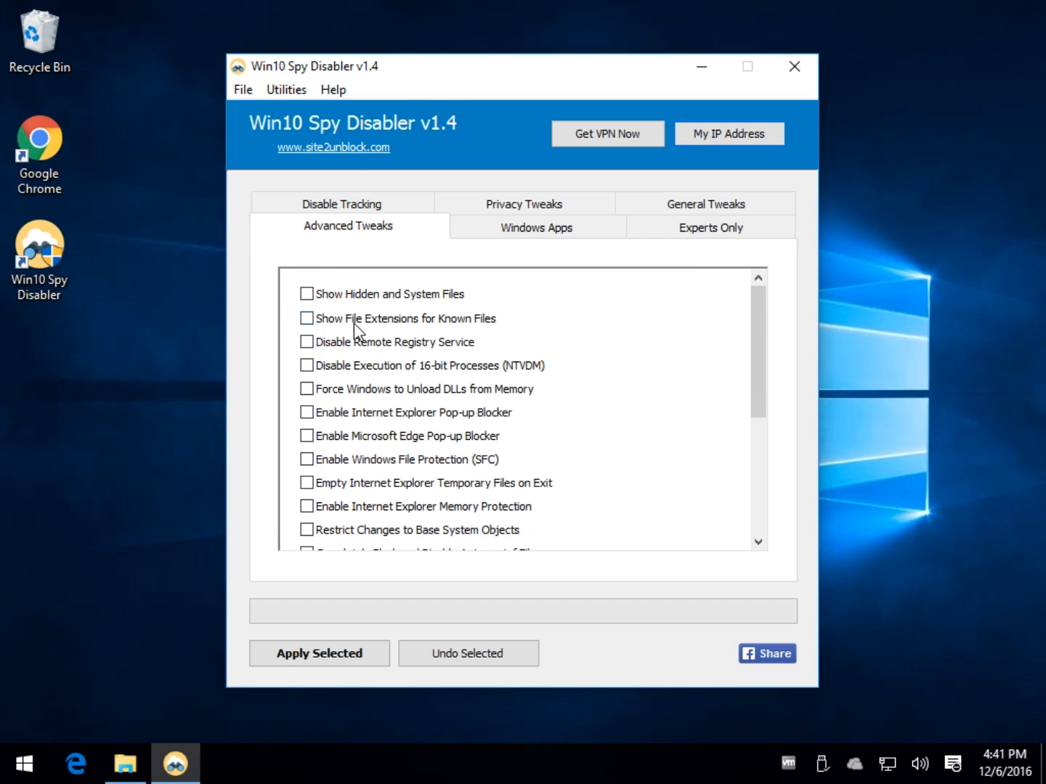
mouse_move(334, 232)
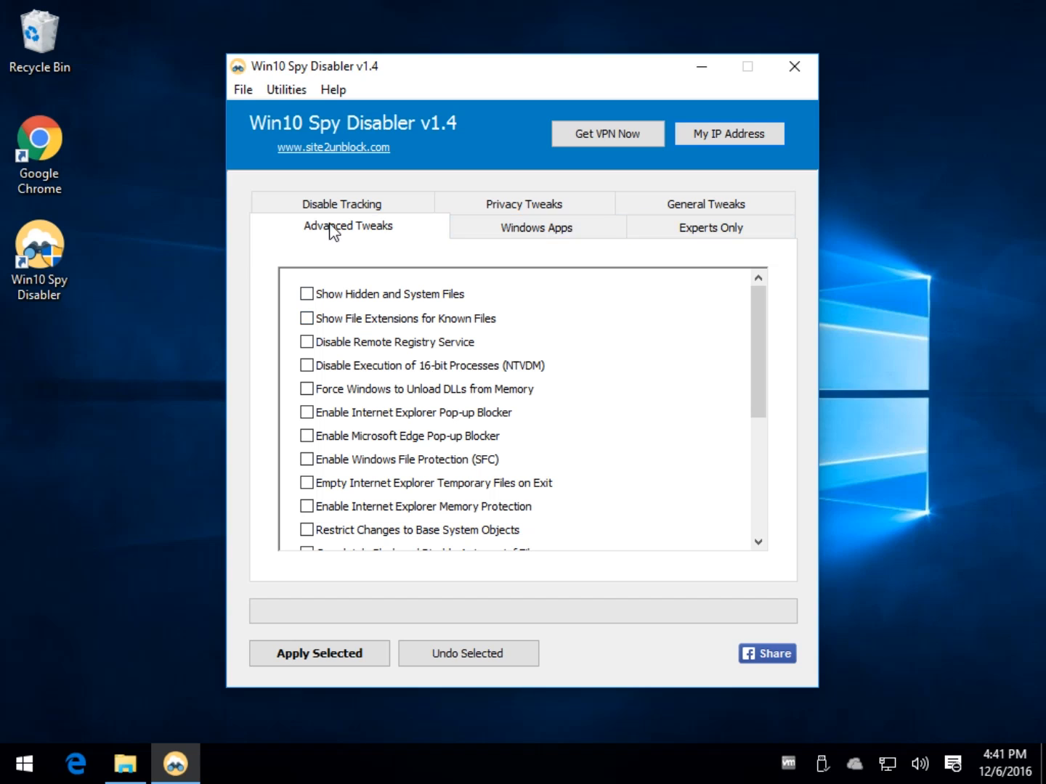
mouse_move(514, 263)
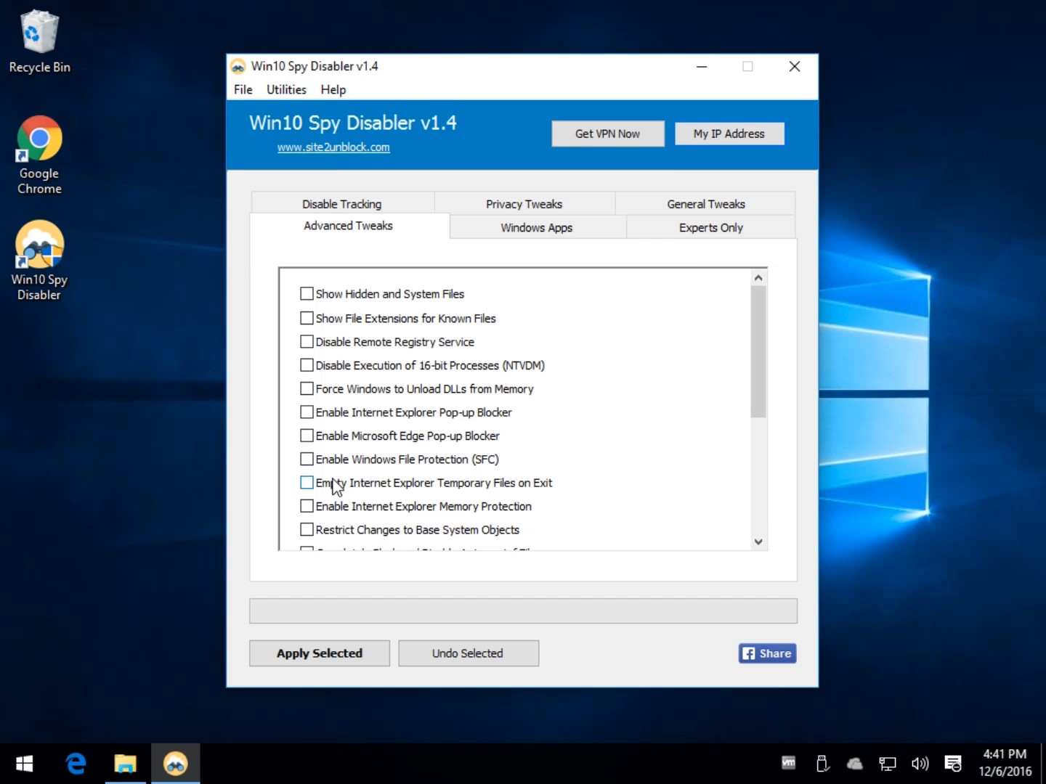
mouse_move(535, 260)
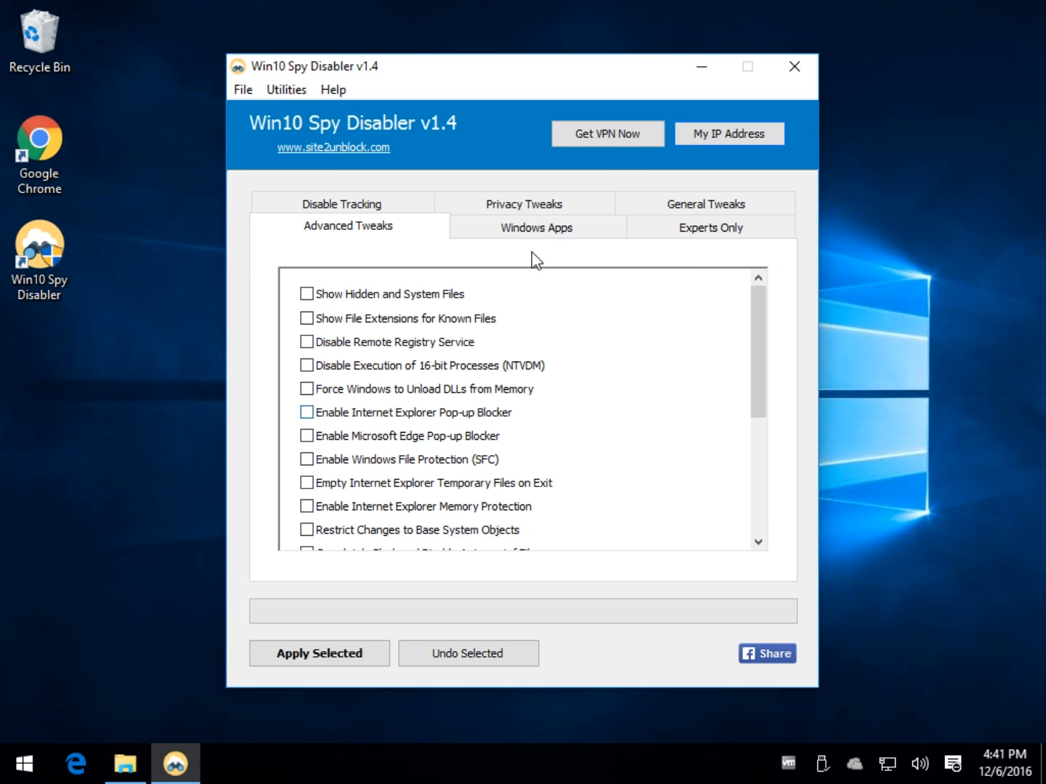
mouse_move(742, 126)
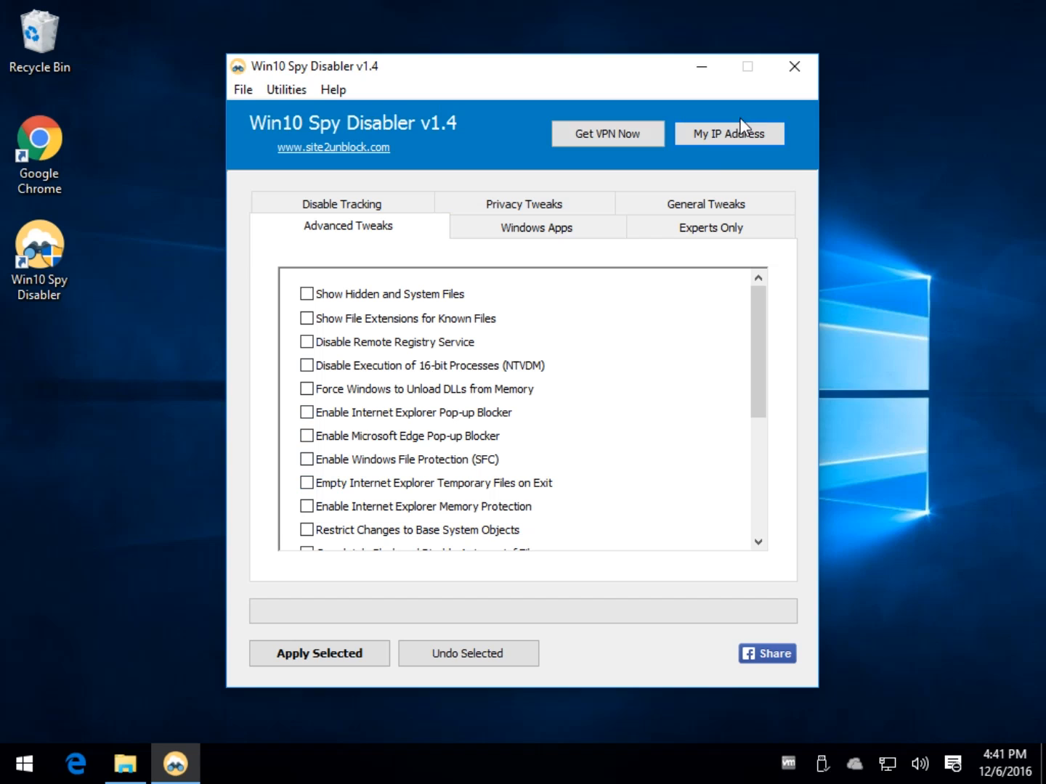
mouse_move(223, 163)
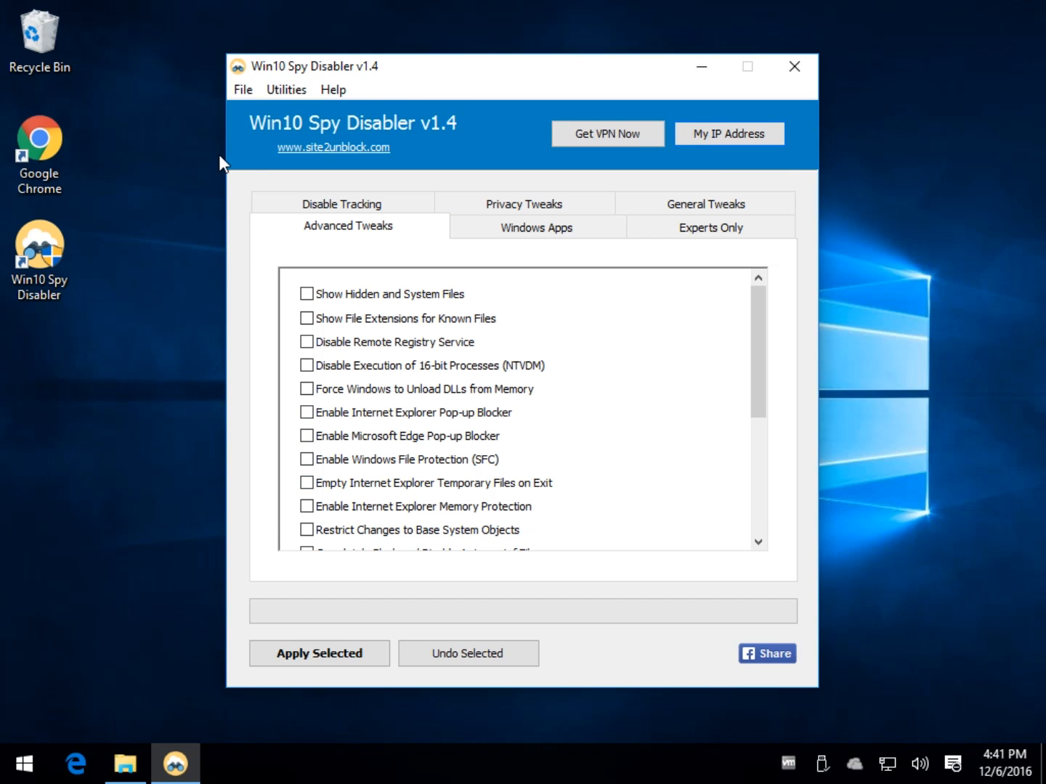
mouse_move(384, 135)
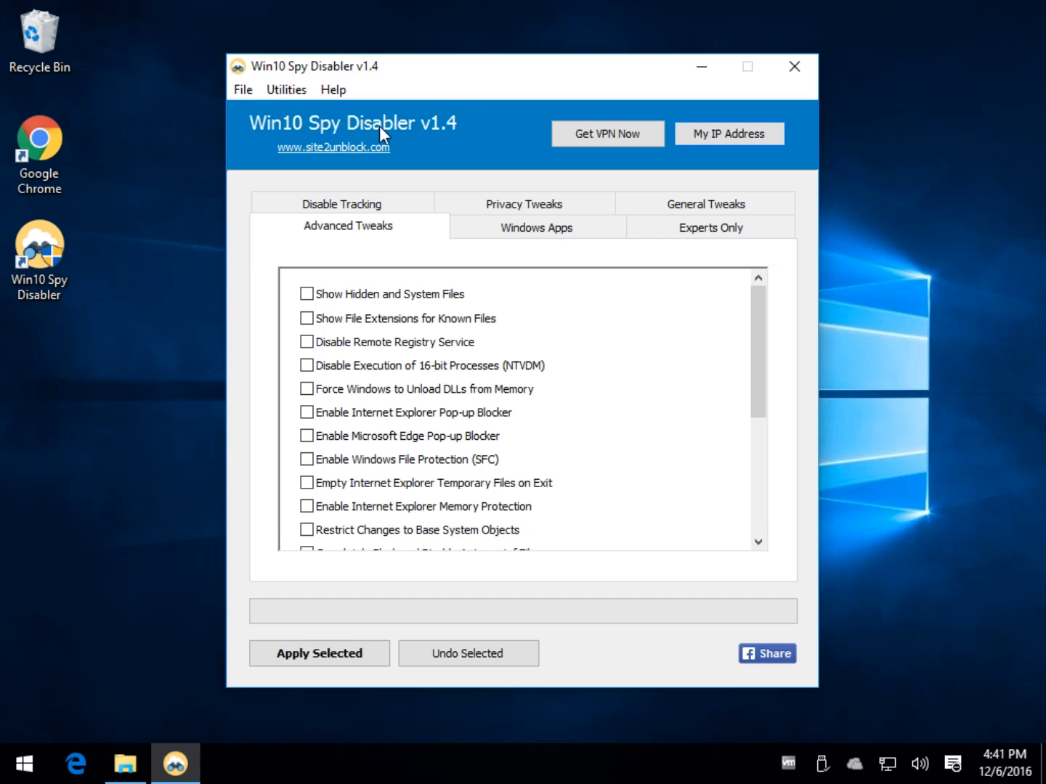
Step: Look over the File menu's restart, shutdown and exit options, then the Utilities menu shortcuts
left_click(243, 89)
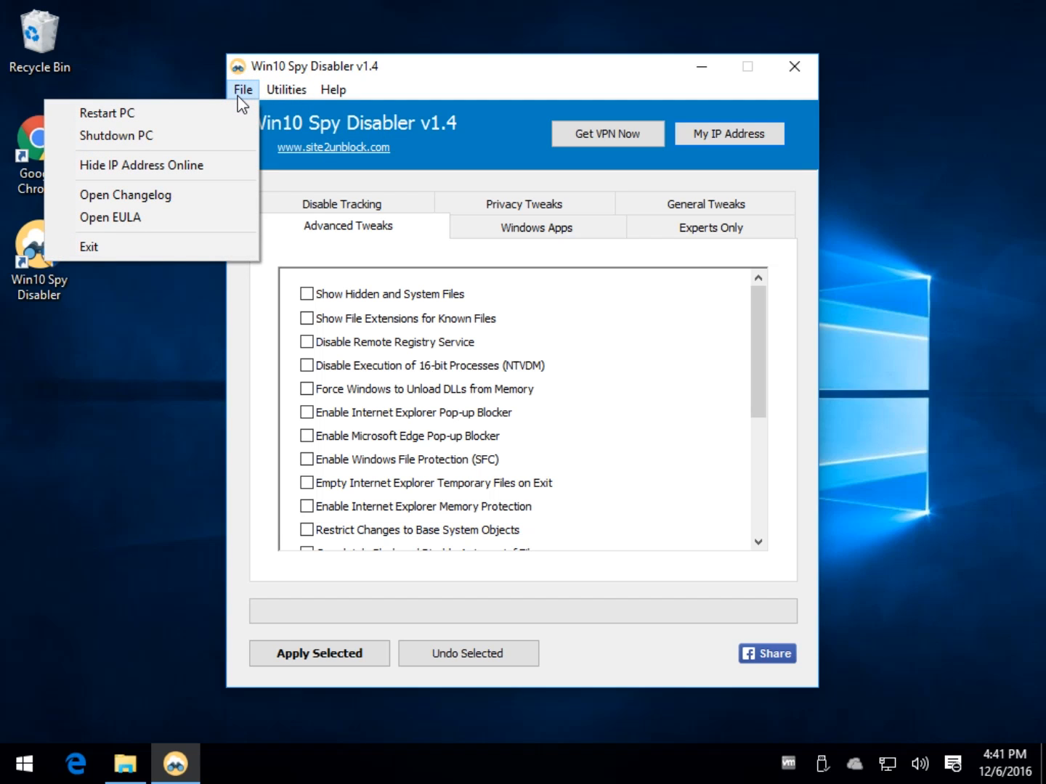
mouse_move(385, 161)
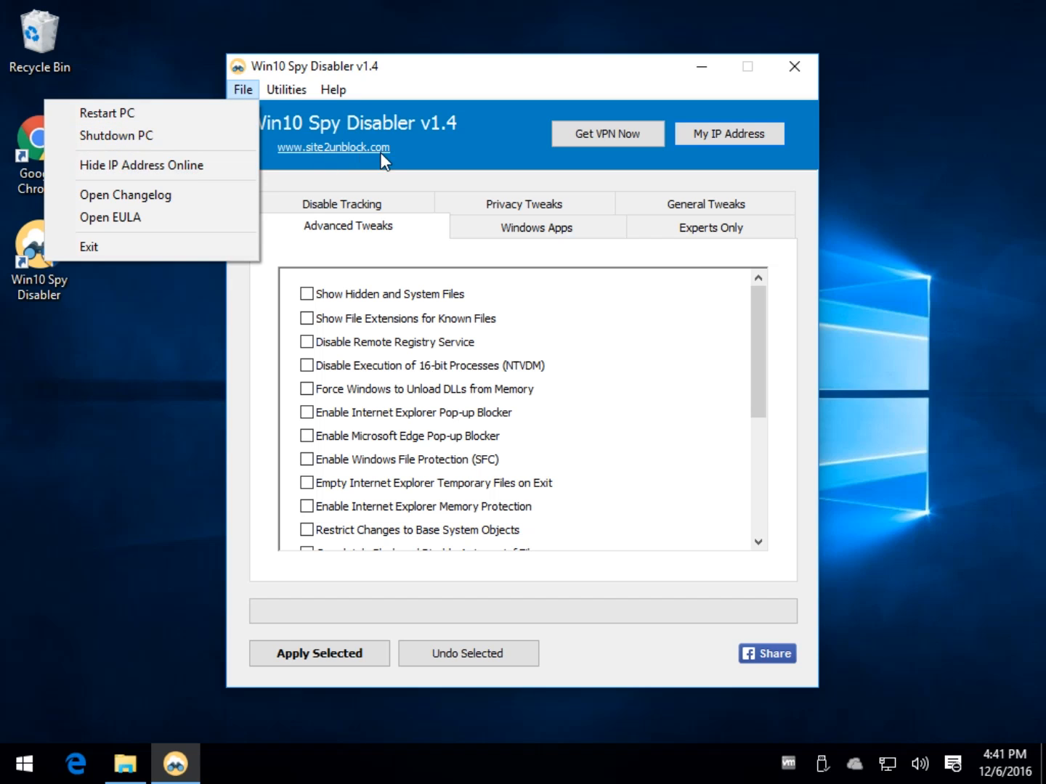
mouse_move(166, 182)
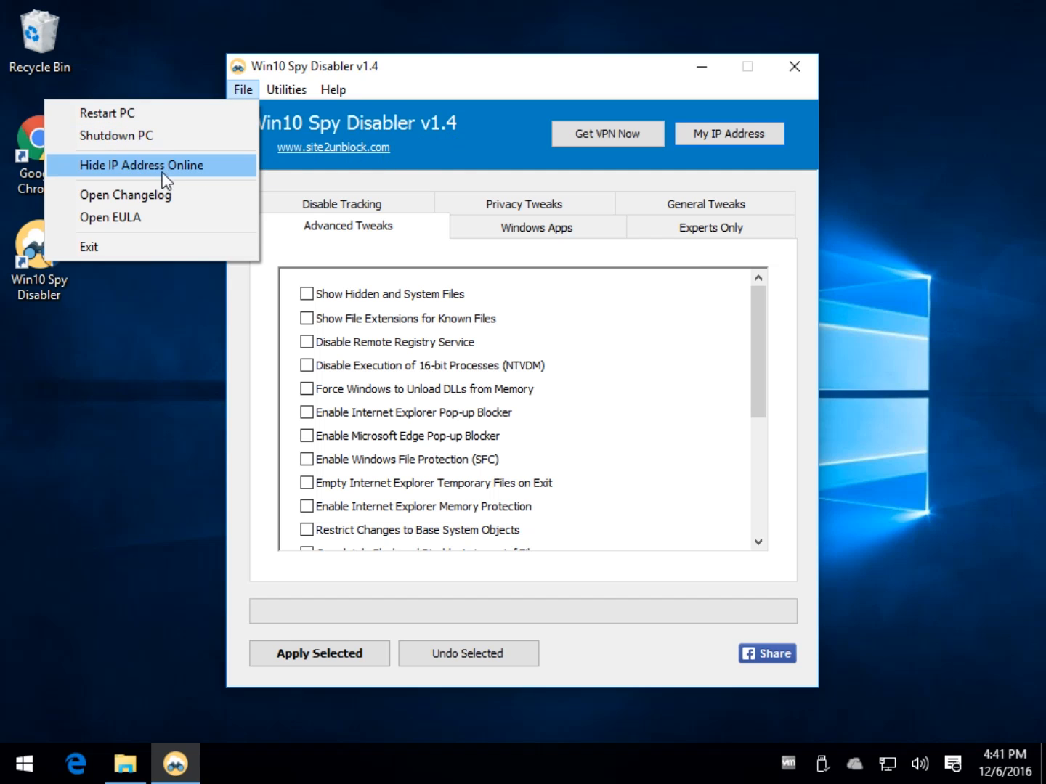
mouse_move(135, 165)
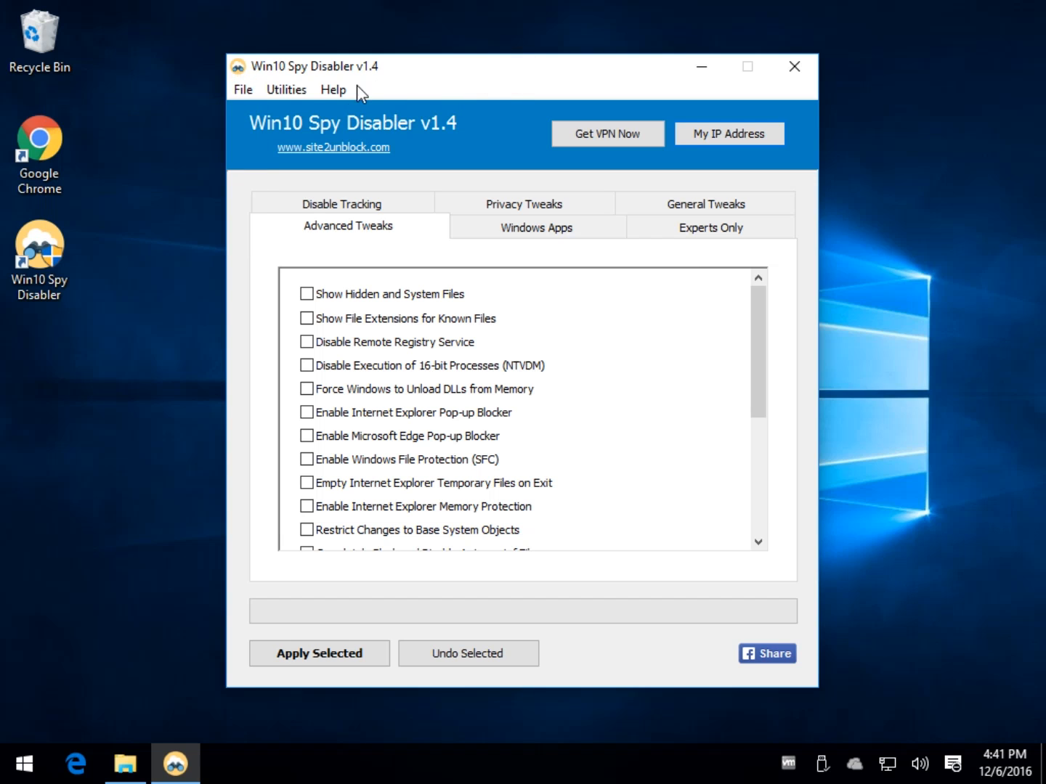
left_click(286, 89)
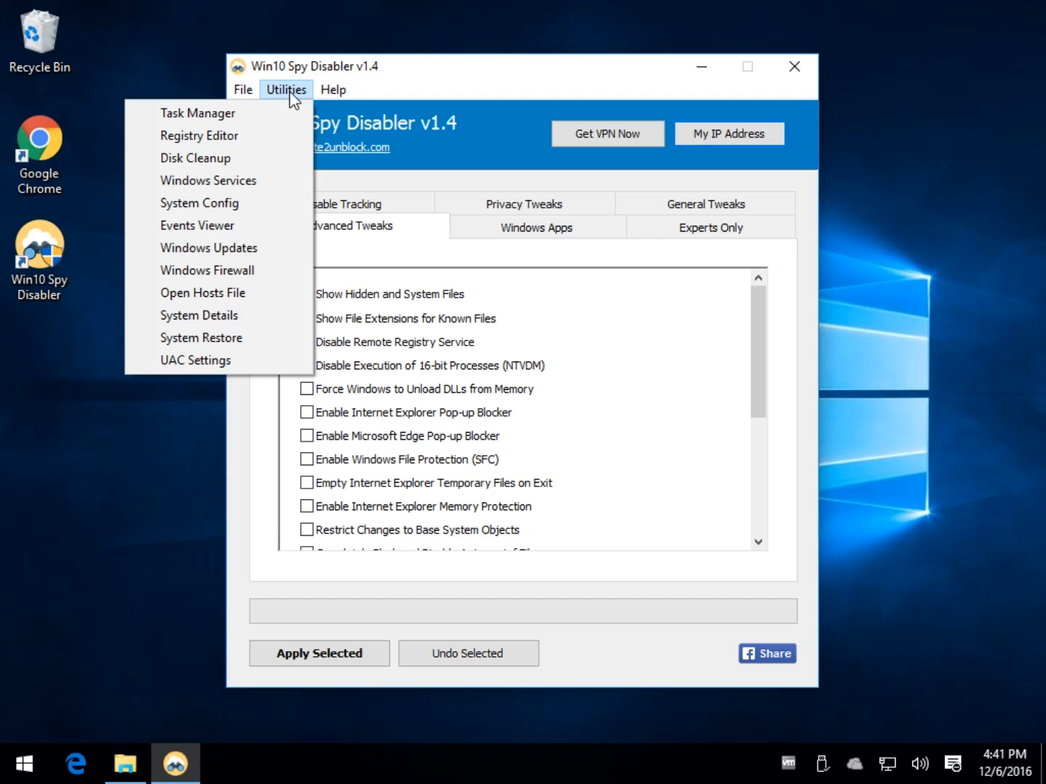
mouse_move(200, 203)
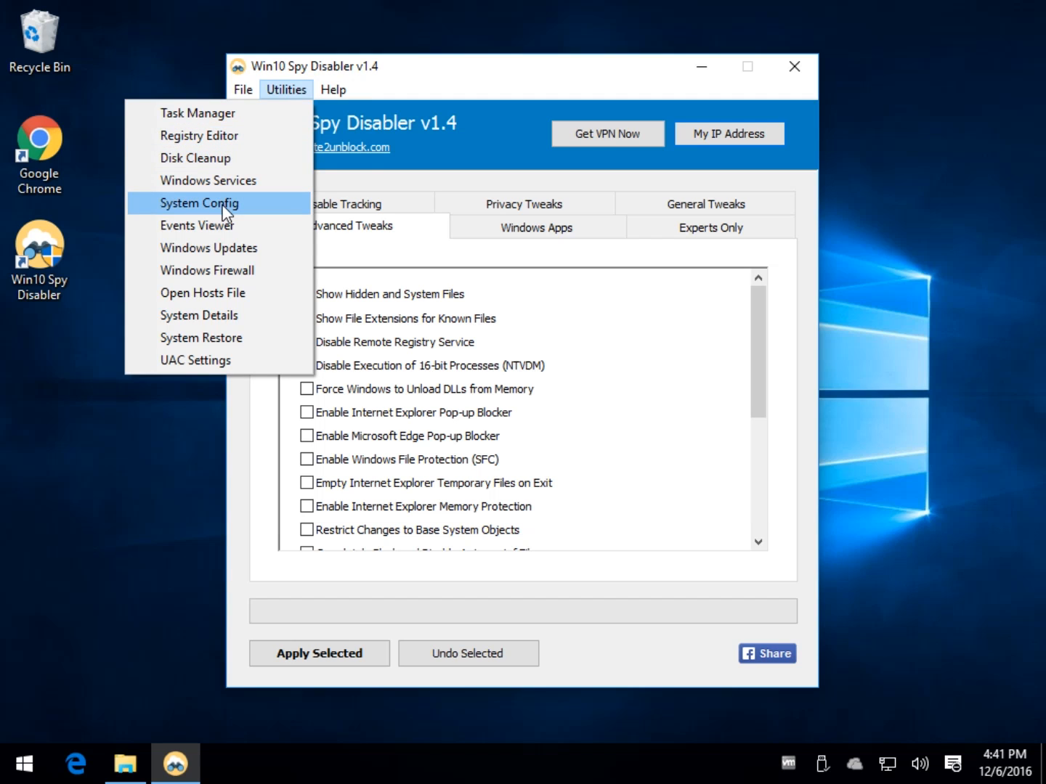
mouse_move(231, 270)
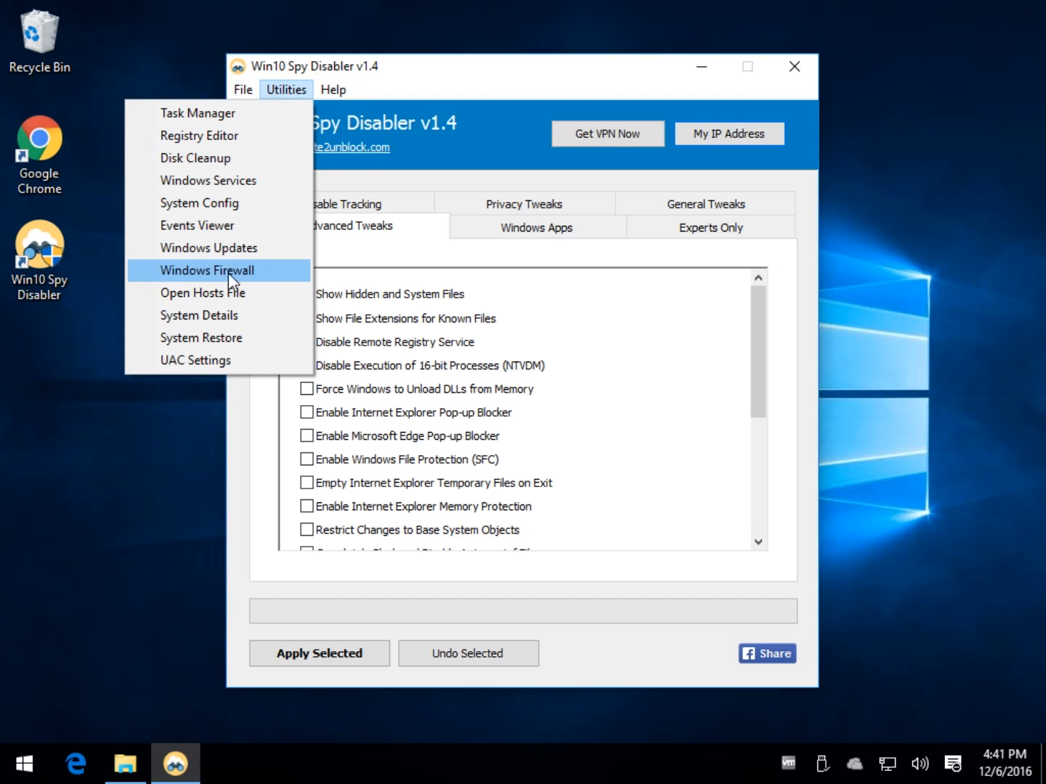
Step: Launch Windows Firewall from Utilities, confirm every profile is on, and close it
left_click(207, 270)
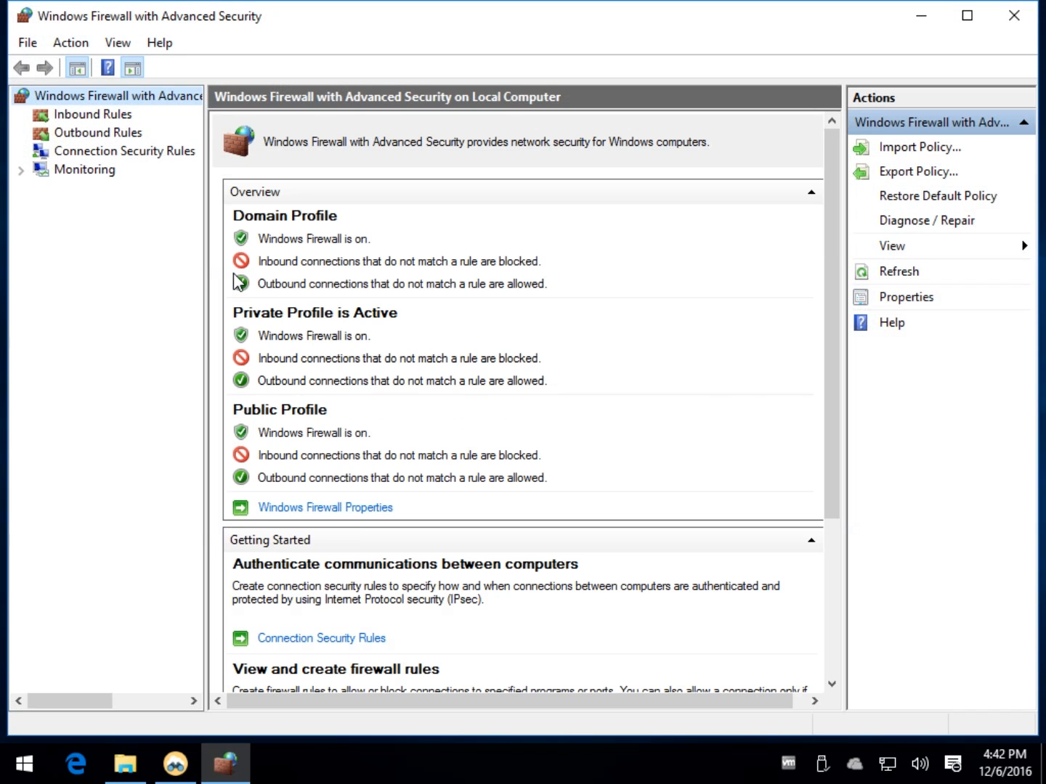
mouse_move(82, 153)
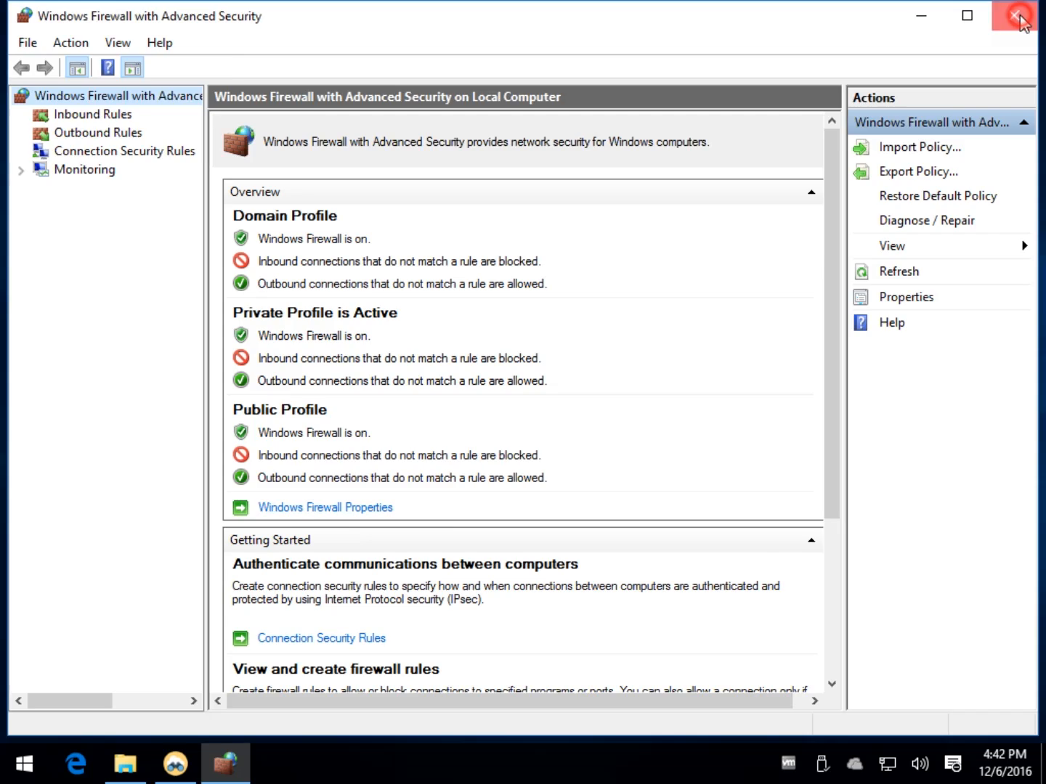
left_click(1016, 15)
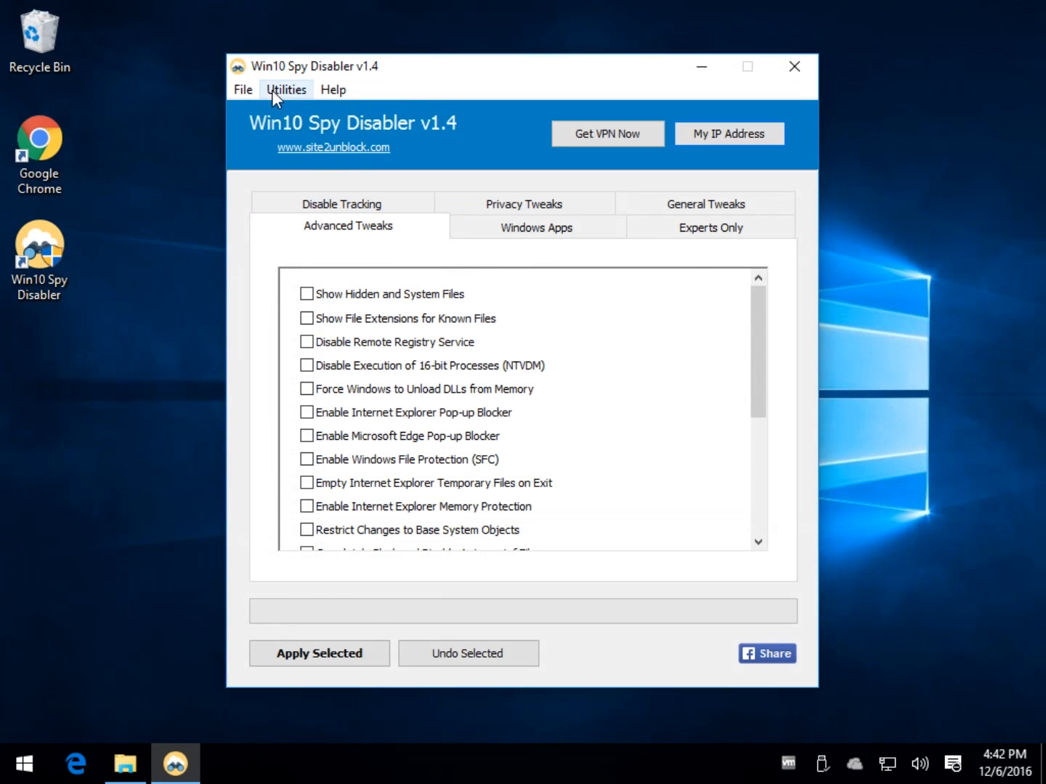
Step: Open the Windows hosts file in Notepad via Utilities > Open Hosts File
left_click(286, 88)
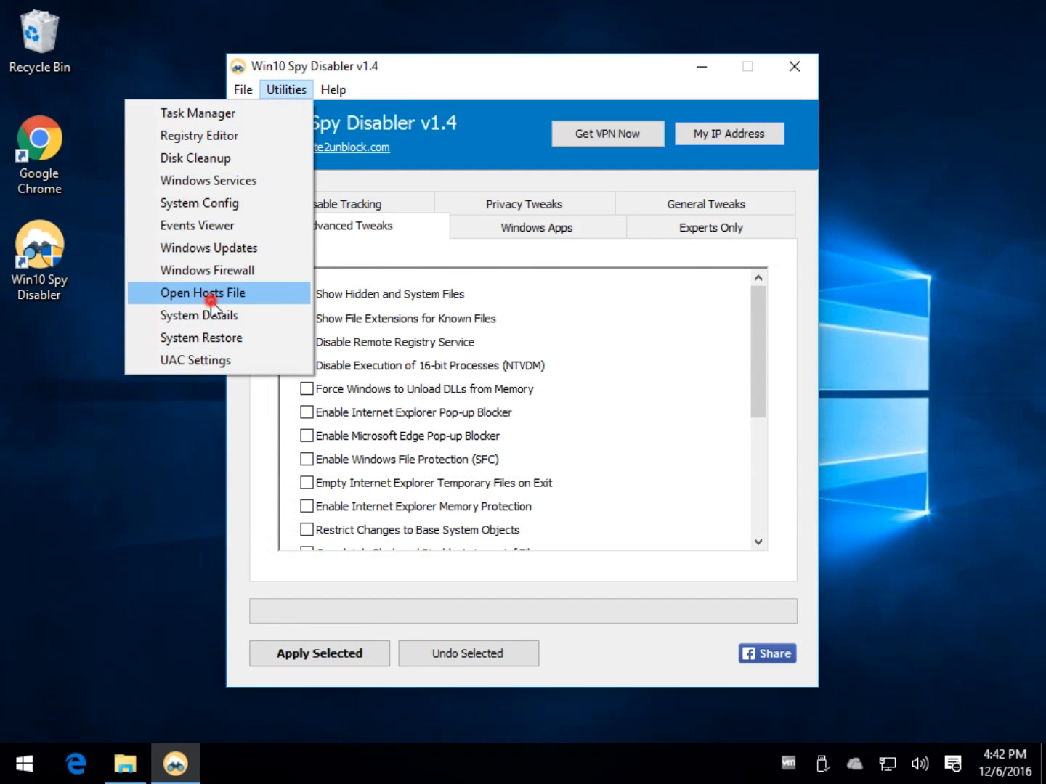
left_click(202, 293)
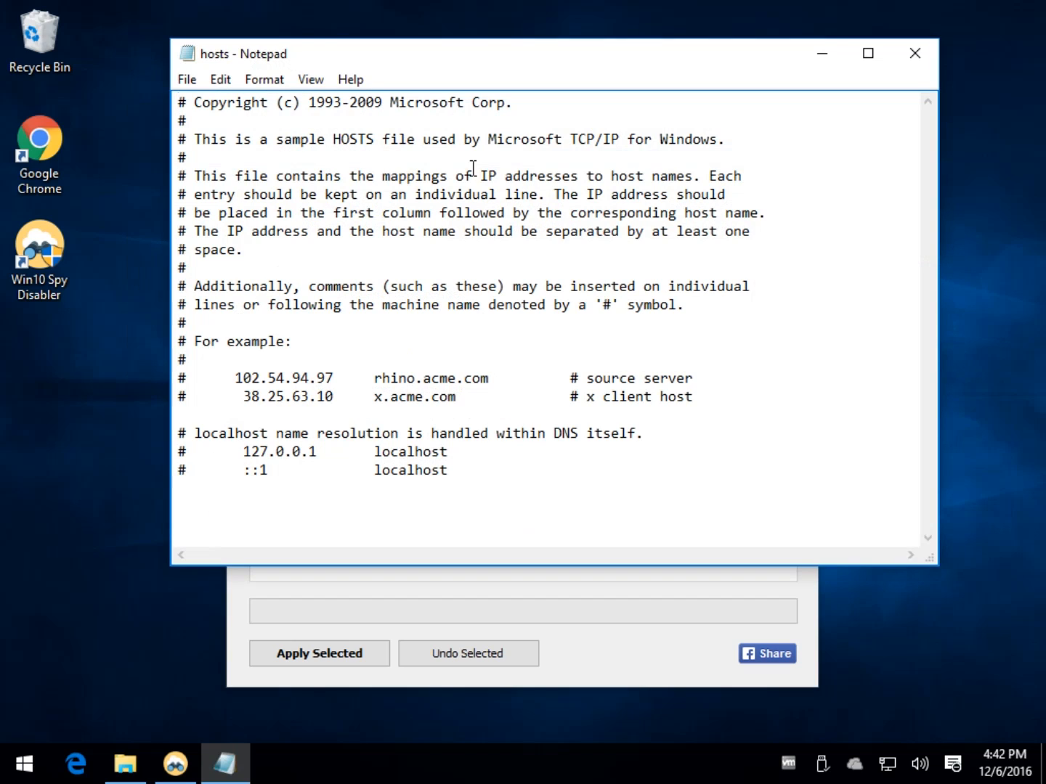
mouse_move(915, 53)
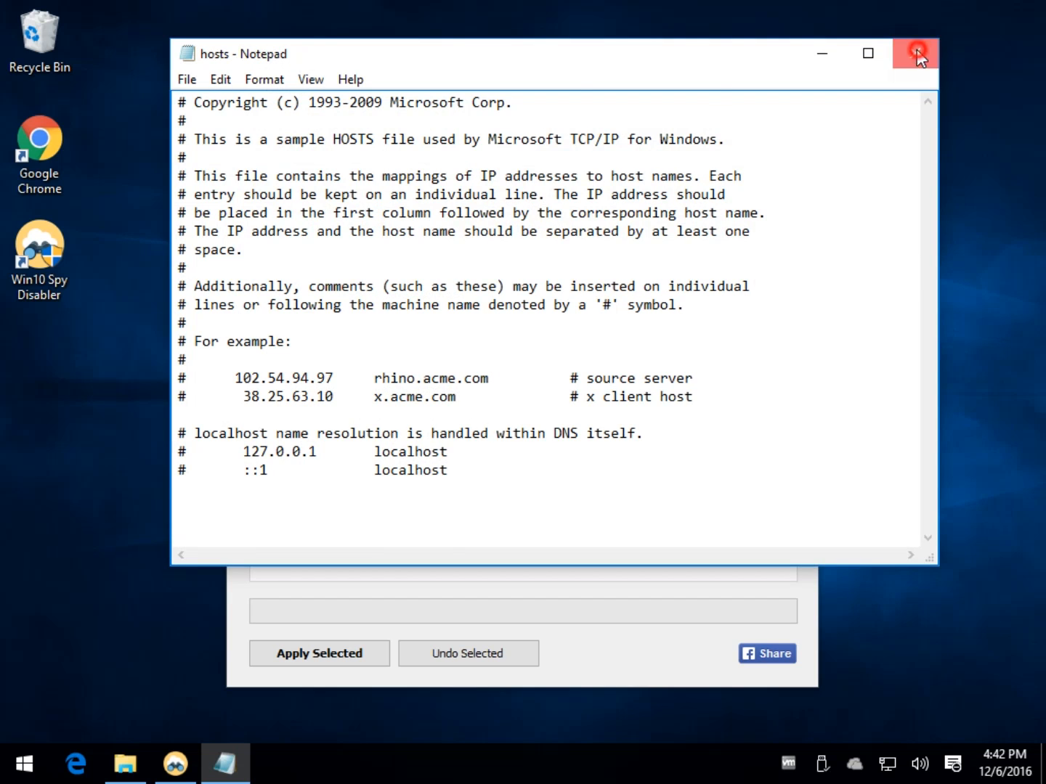
Step: Close the hosts file, open UAC Settings to confirm Never notify, then dismiss it
left_click(914, 53)
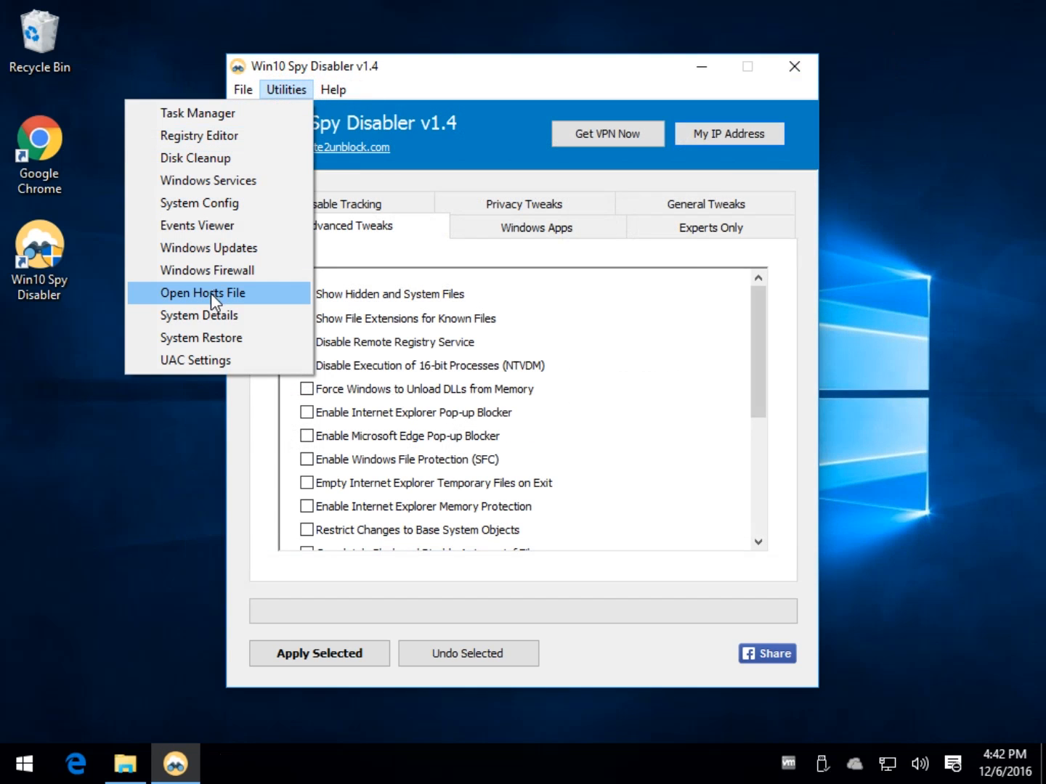
mouse_move(215, 338)
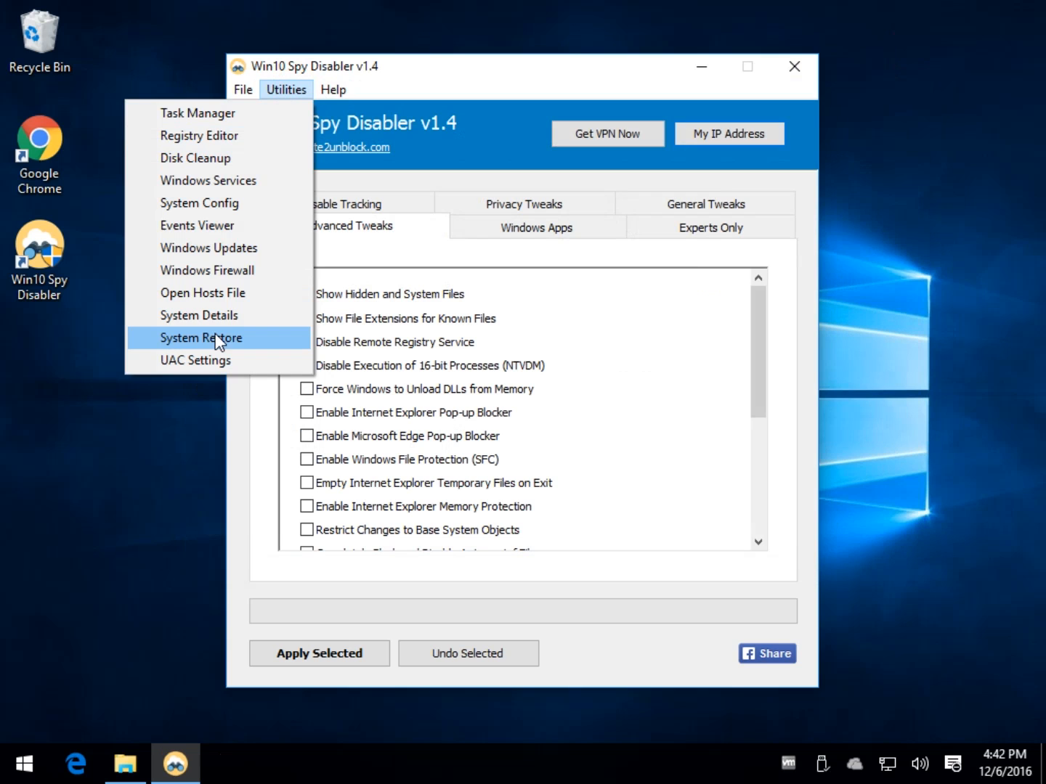
left_click(196, 361)
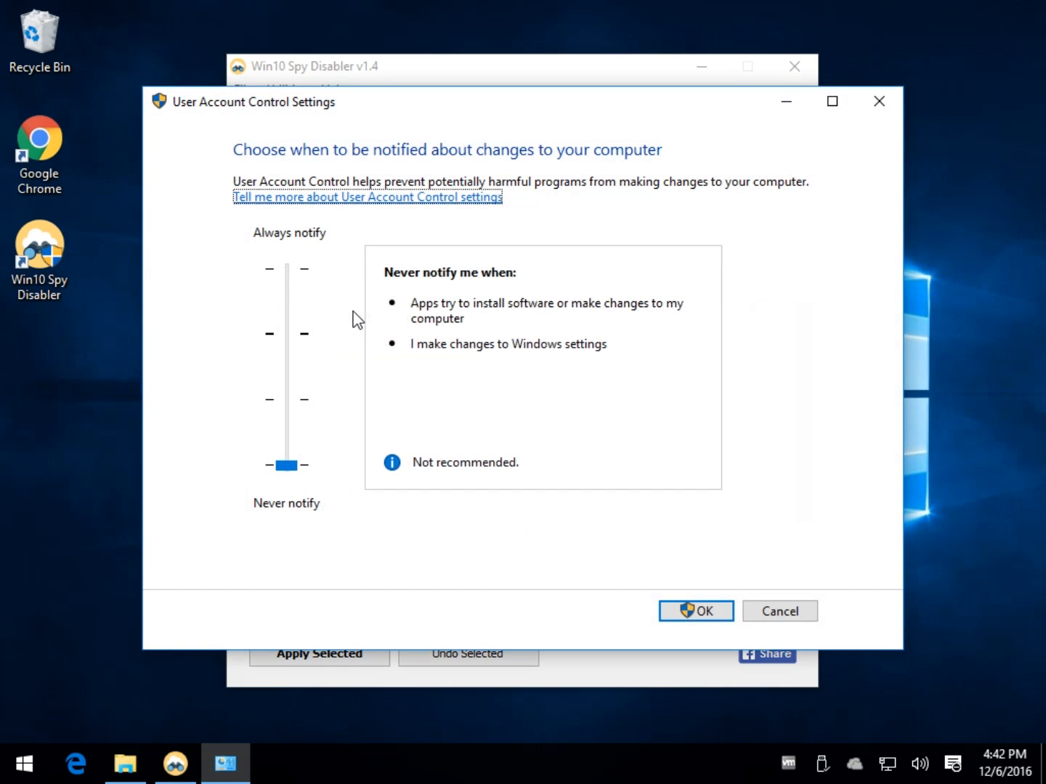
mouse_move(287, 301)
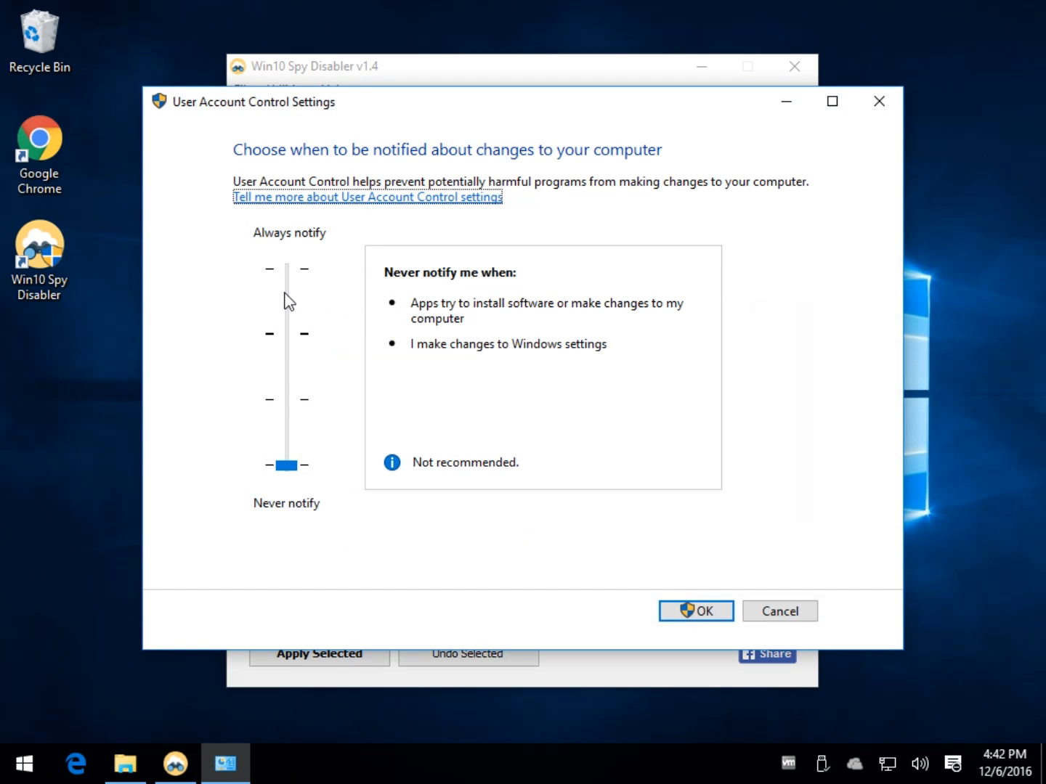
left_click(694, 611)
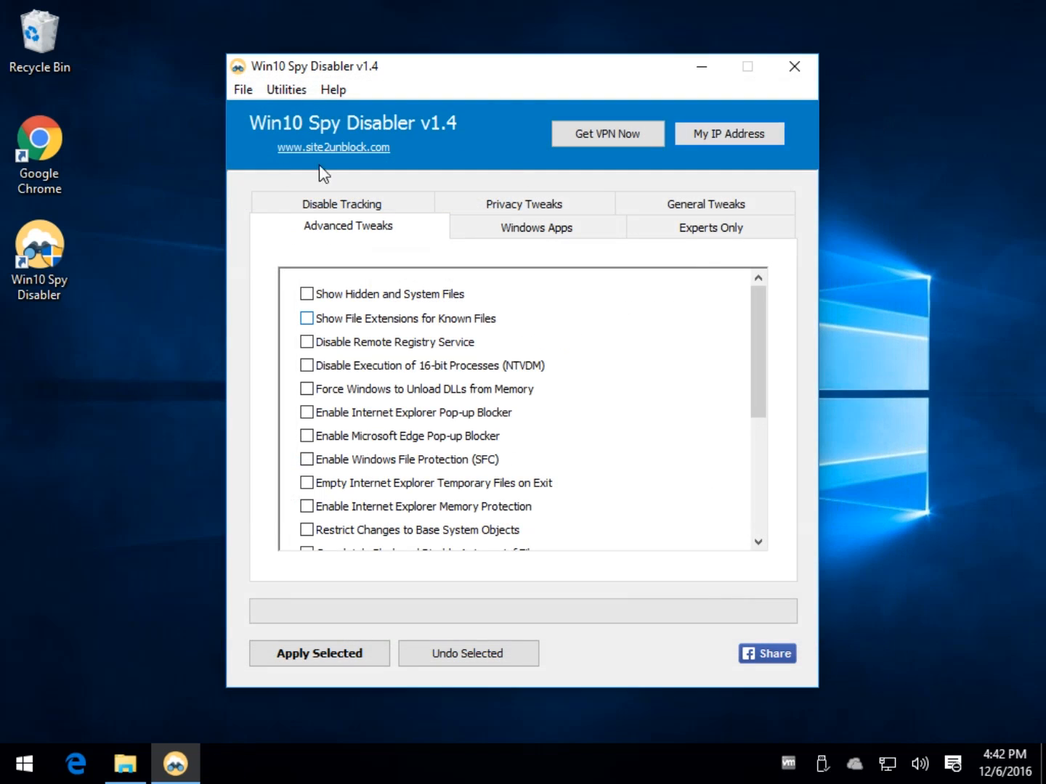
left_click(285, 90)
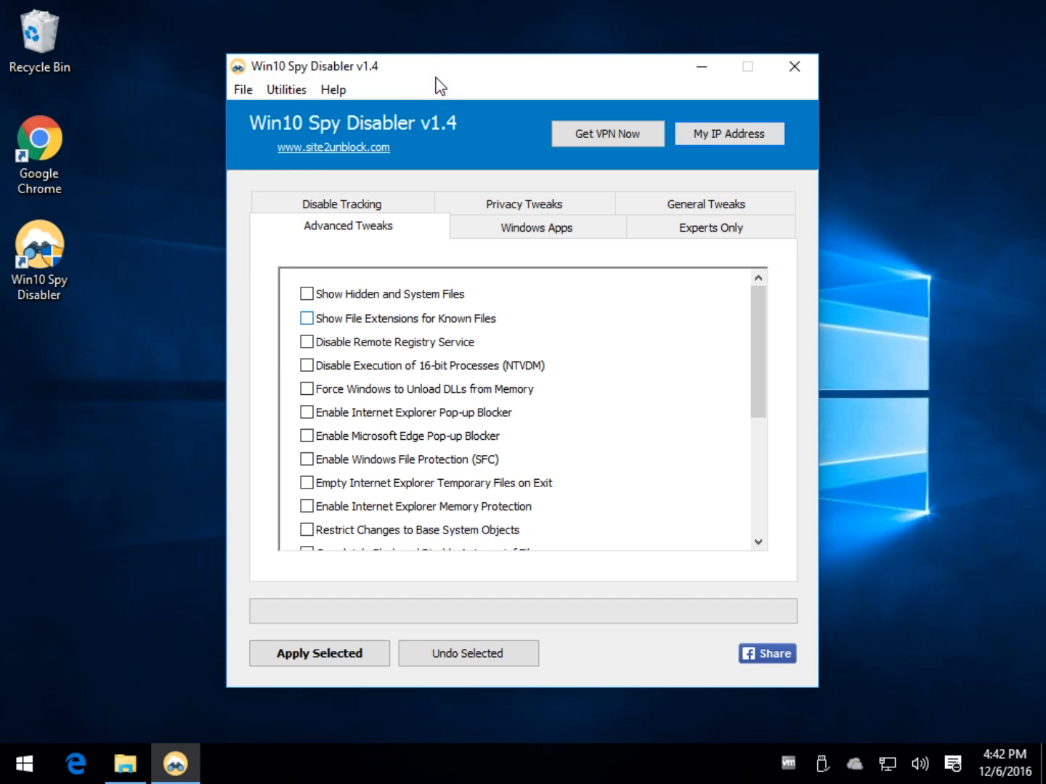
mouse_move(297, 617)
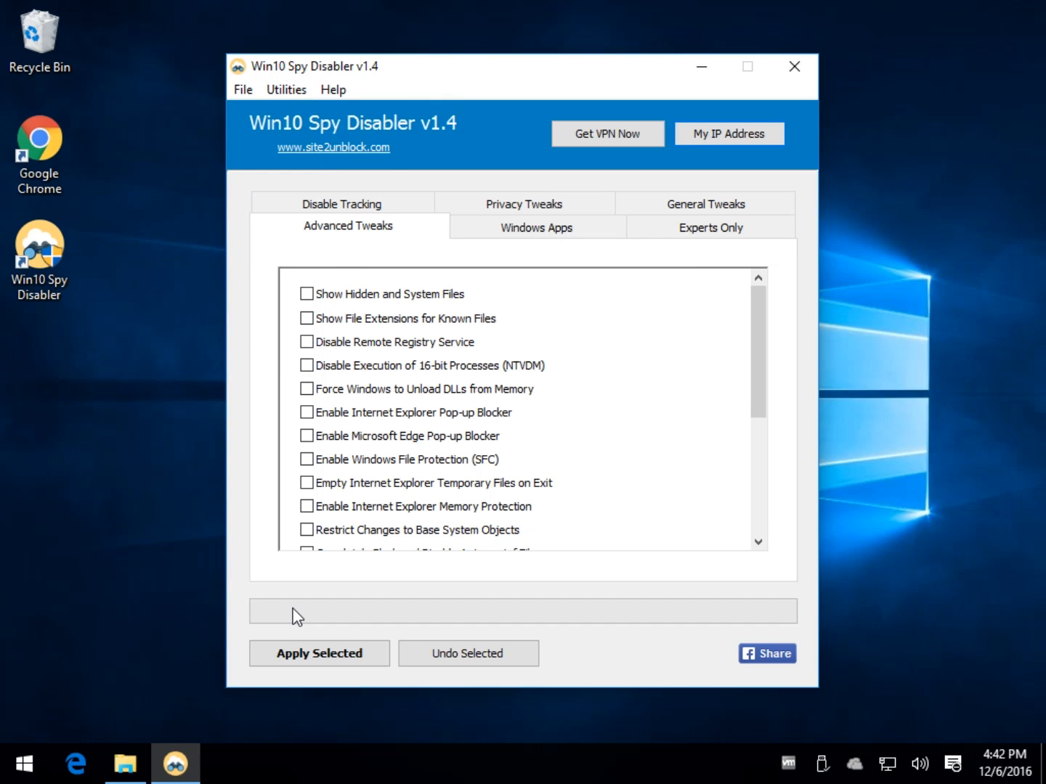
Step: Cycle through Disable Tracking, Privacy Tweaks, Experts Only and Advanced Tweaks, returning to Disable Tracking
left_click(341, 203)
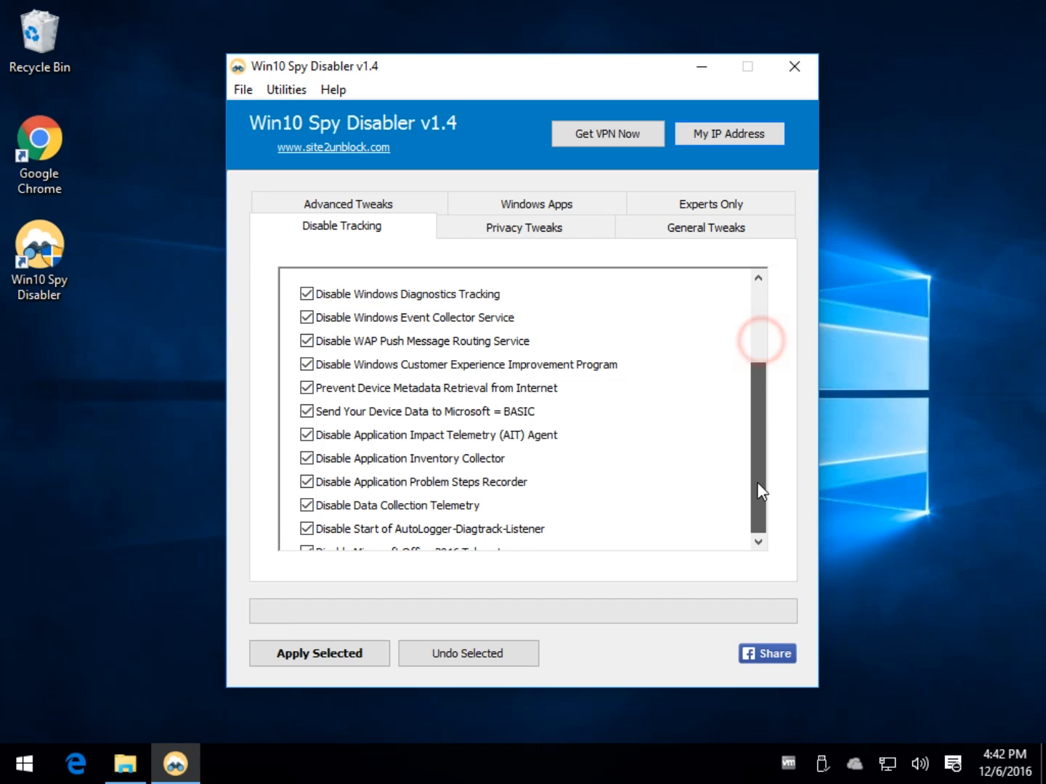
scroll("down", 3)
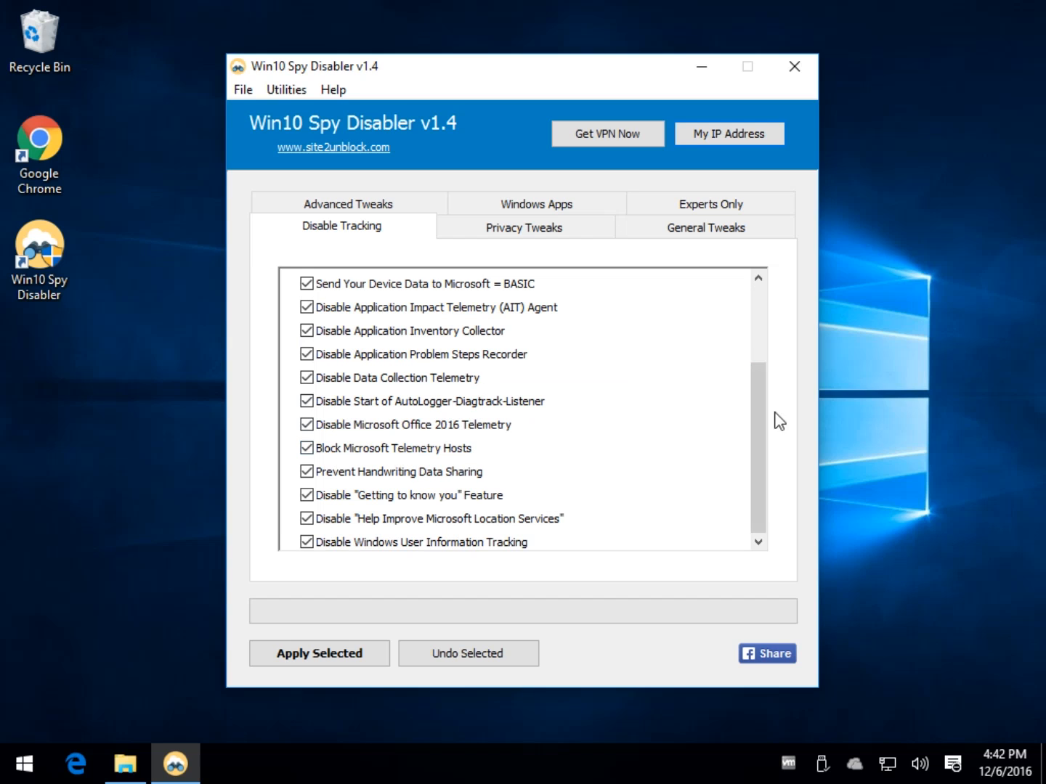
left_click(523, 226)
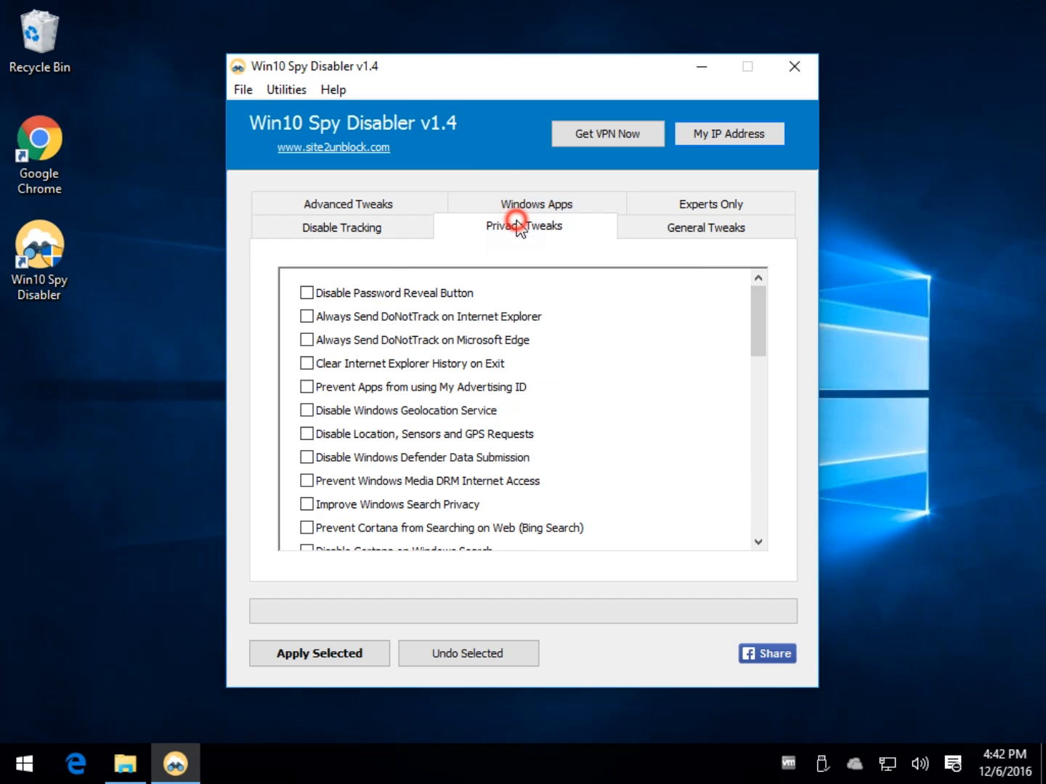
left_click(710, 204)
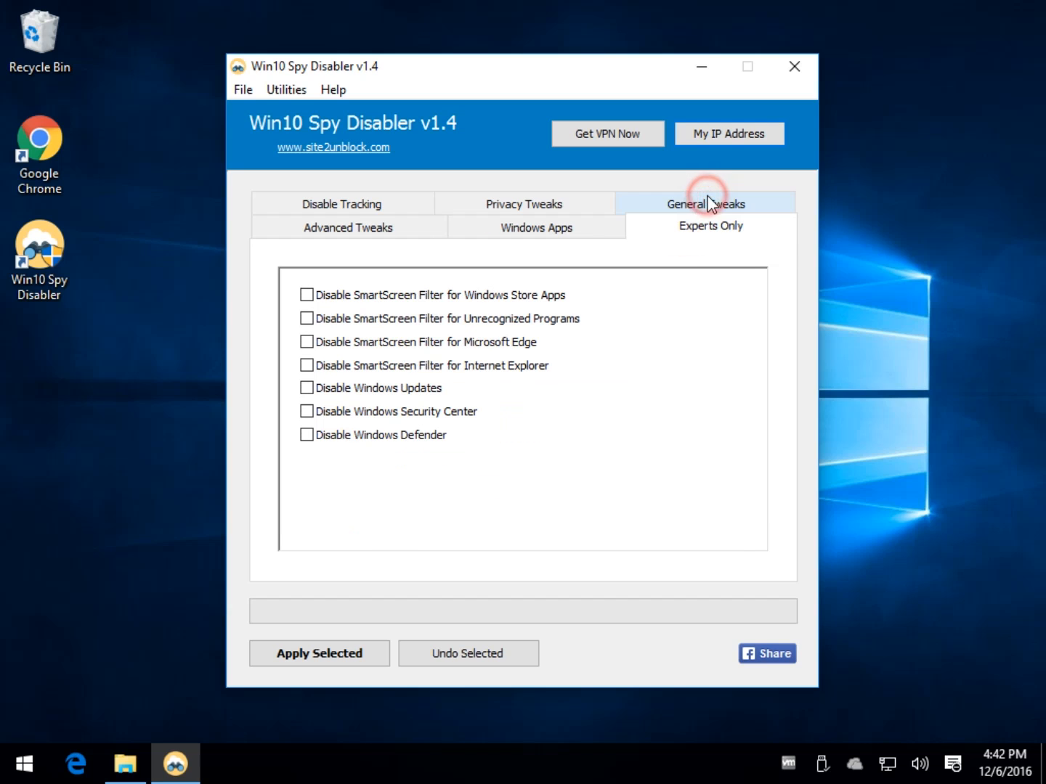
left_click(348, 227)
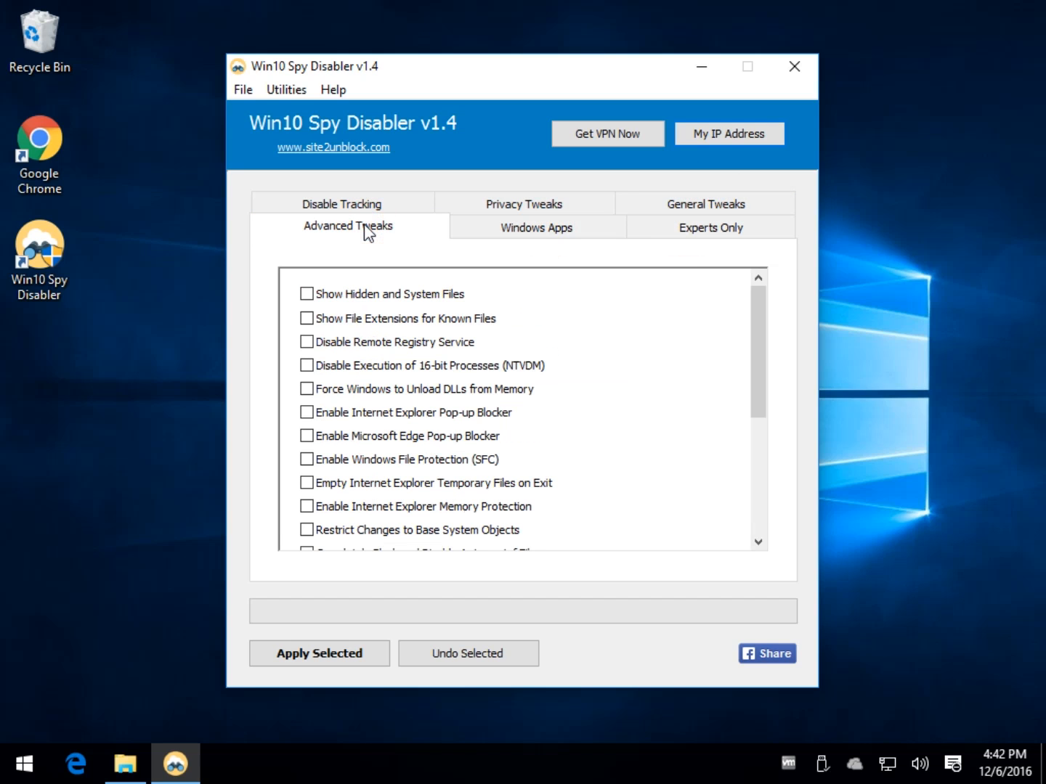
left_click(342, 204)
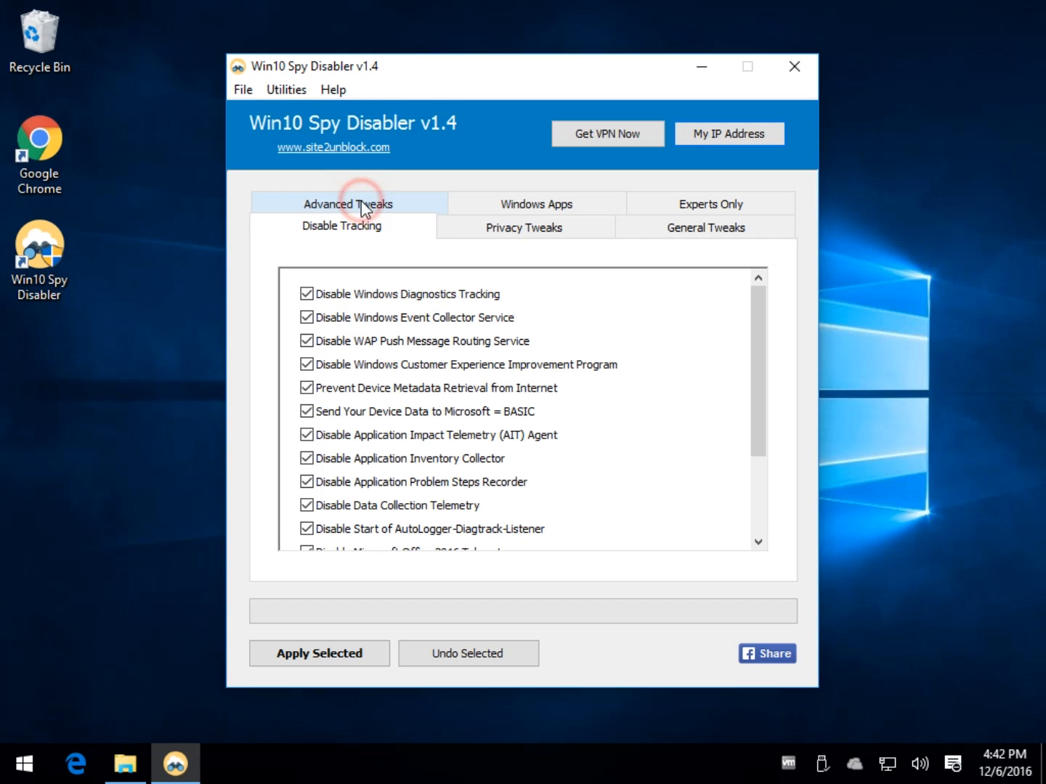
mouse_move(351, 450)
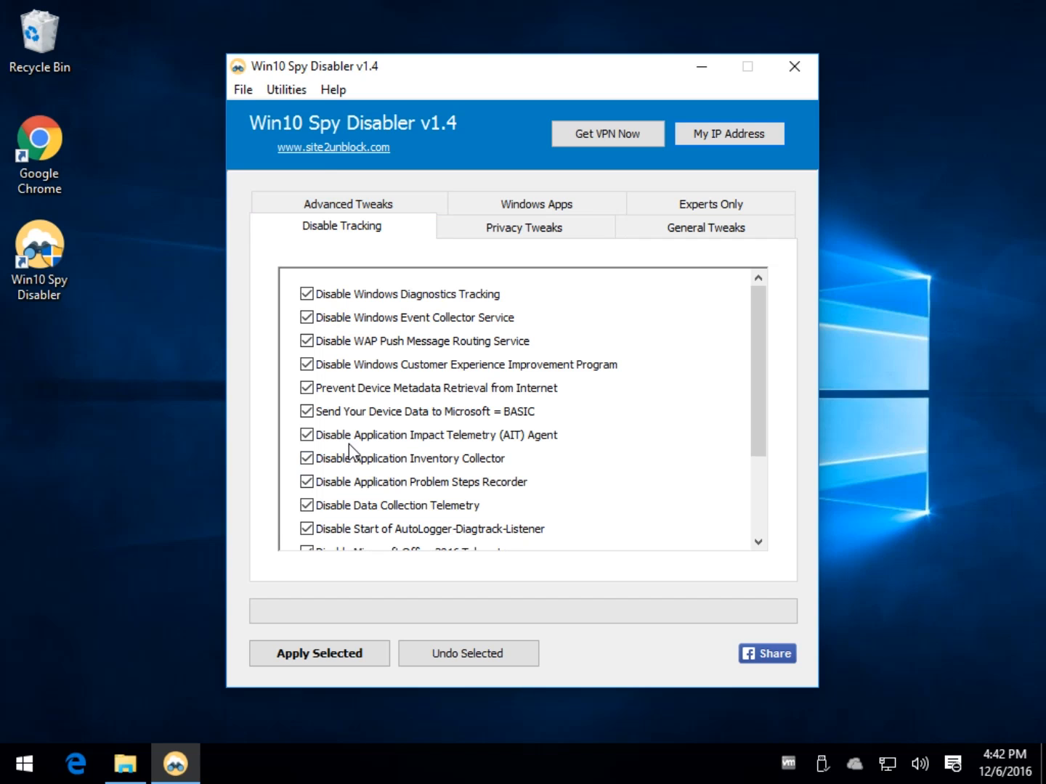
mouse_move(341, 419)
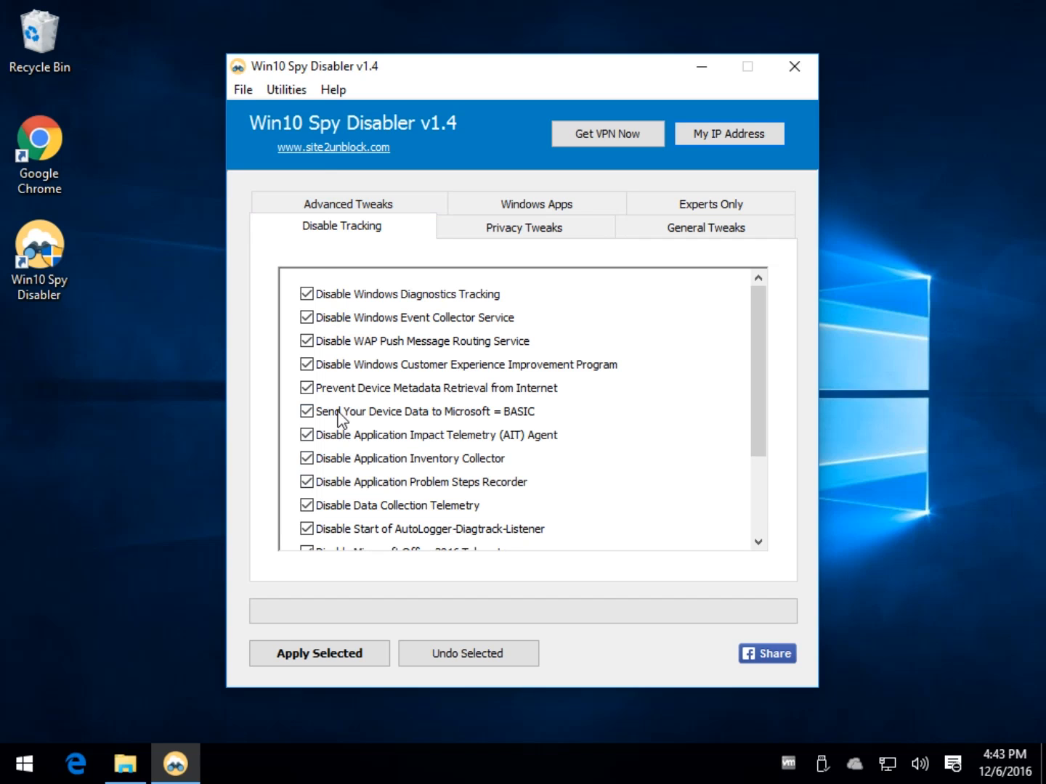
left_click(524, 226)
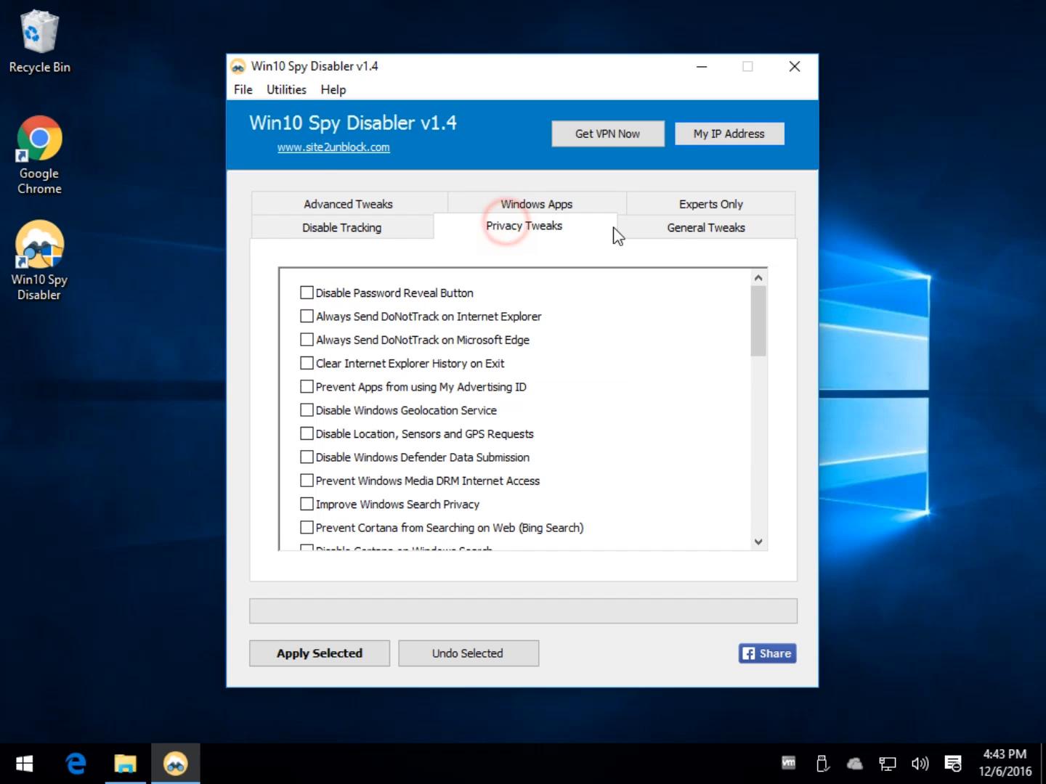
left_click(340, 226)
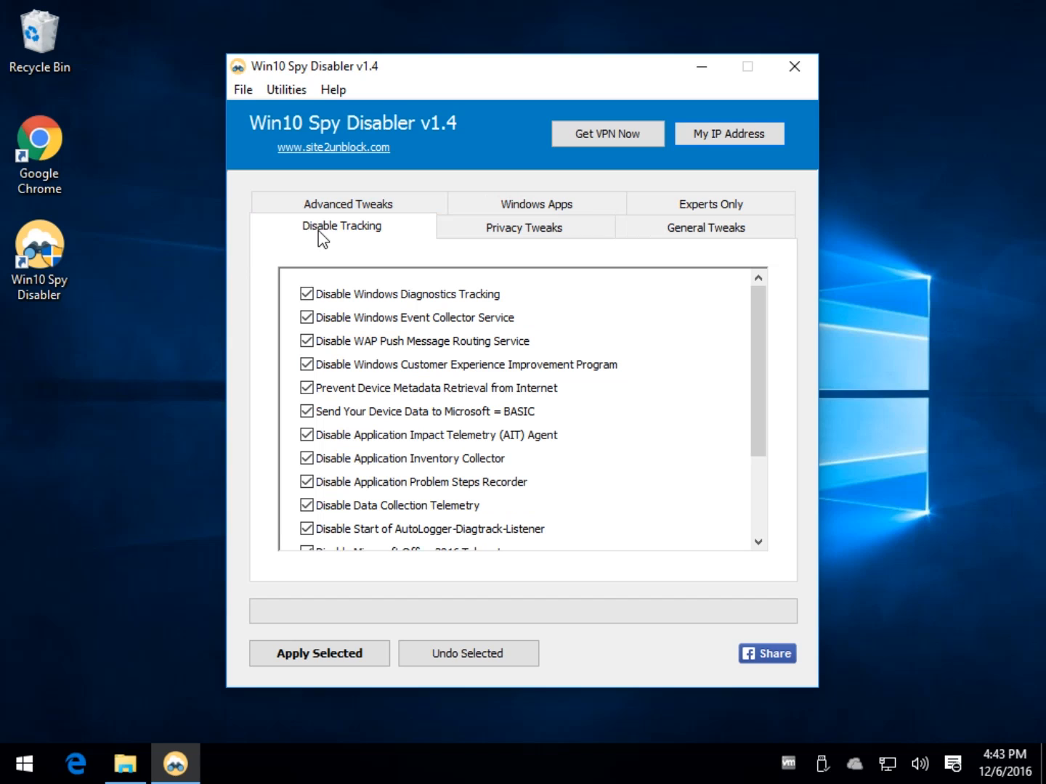
mouse_move(295, 78)
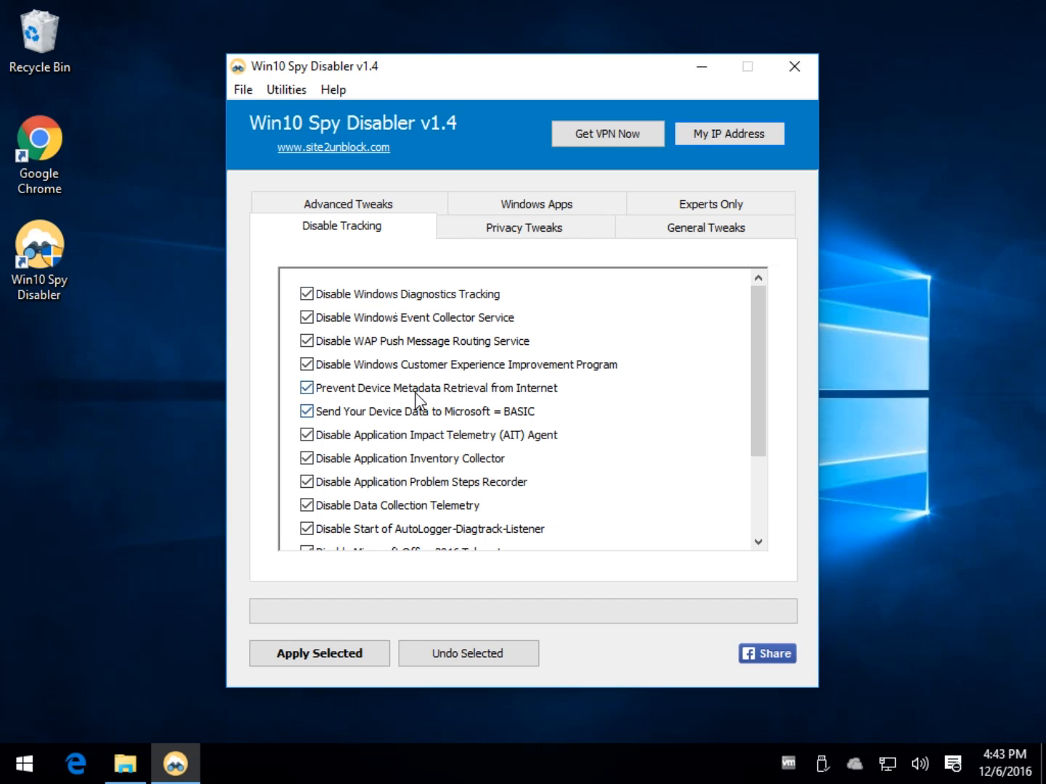
mouse_move(389, 374)
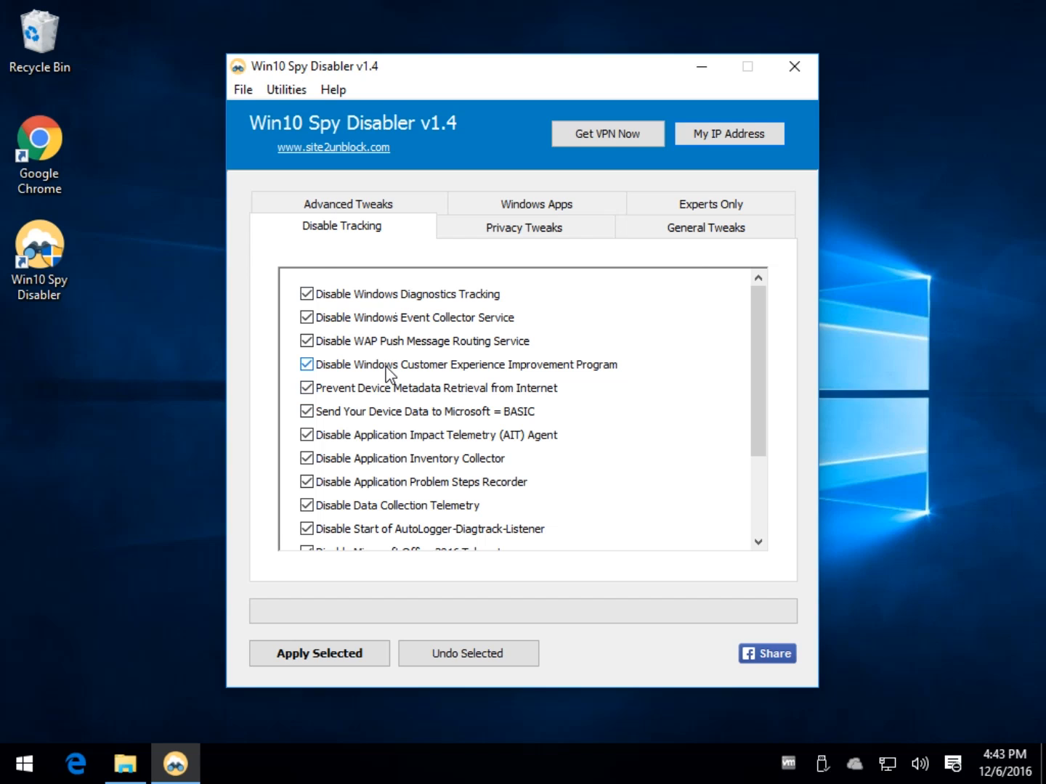
mouse_move(566, 73)
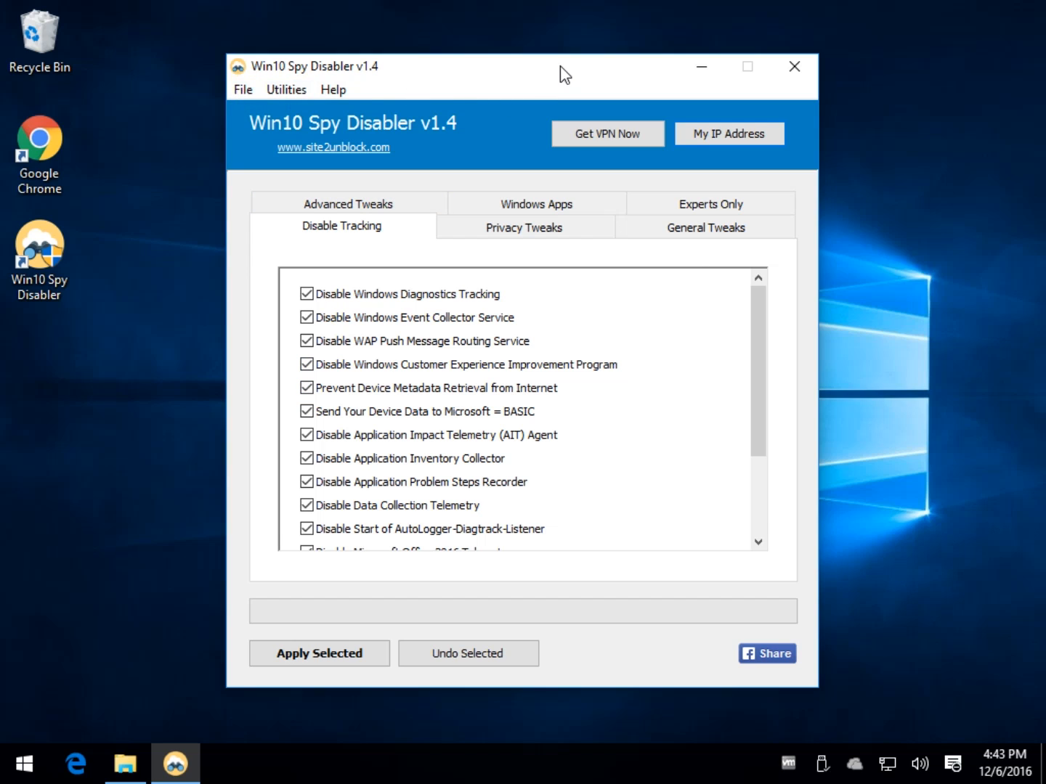